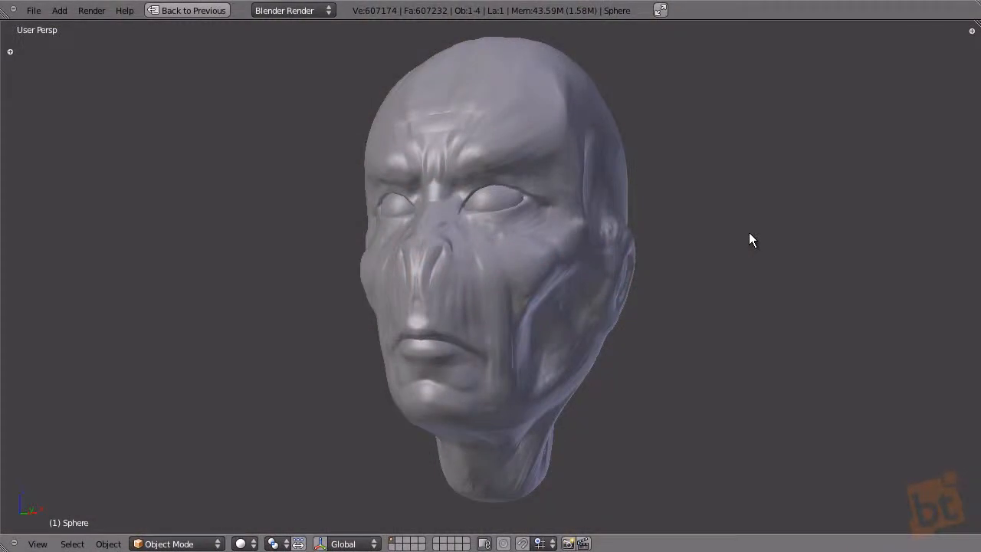
mouse_move(763, 245)
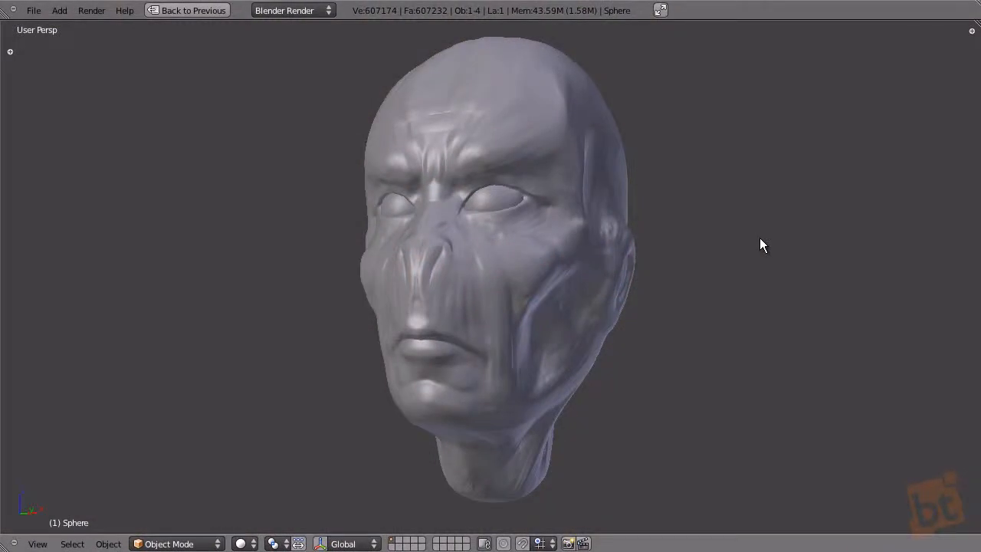
mouse_move(764, 192)
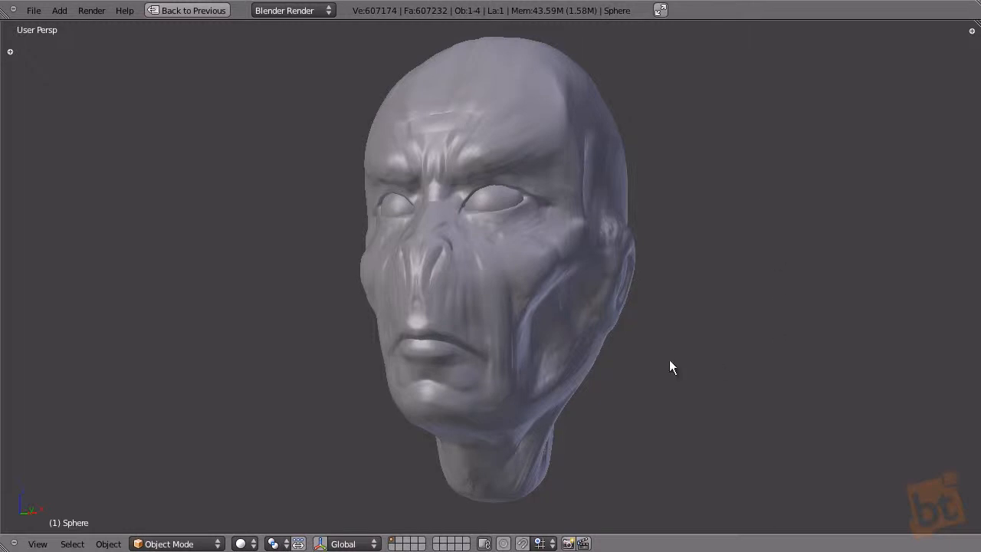
mouse_move(749, 165)
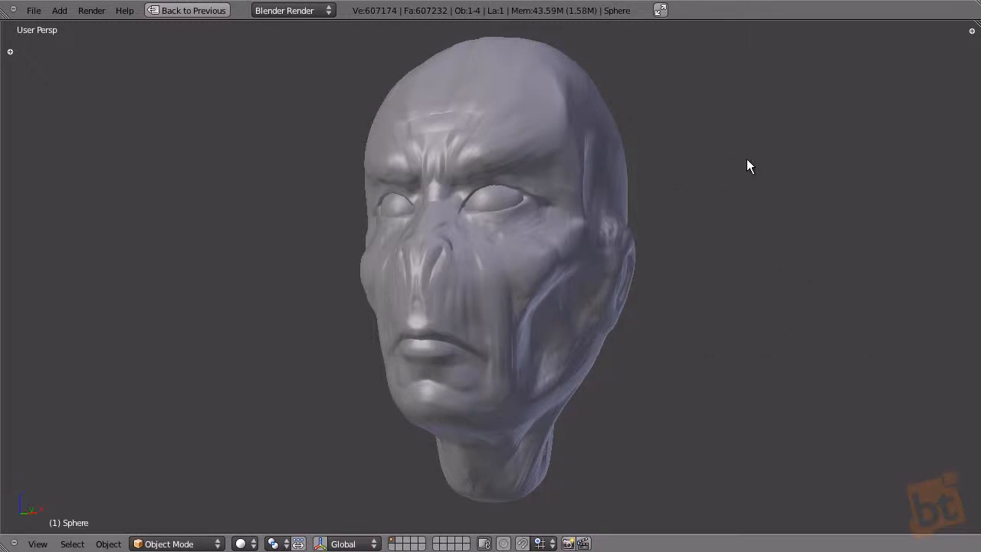
mouse_move(754, 166)
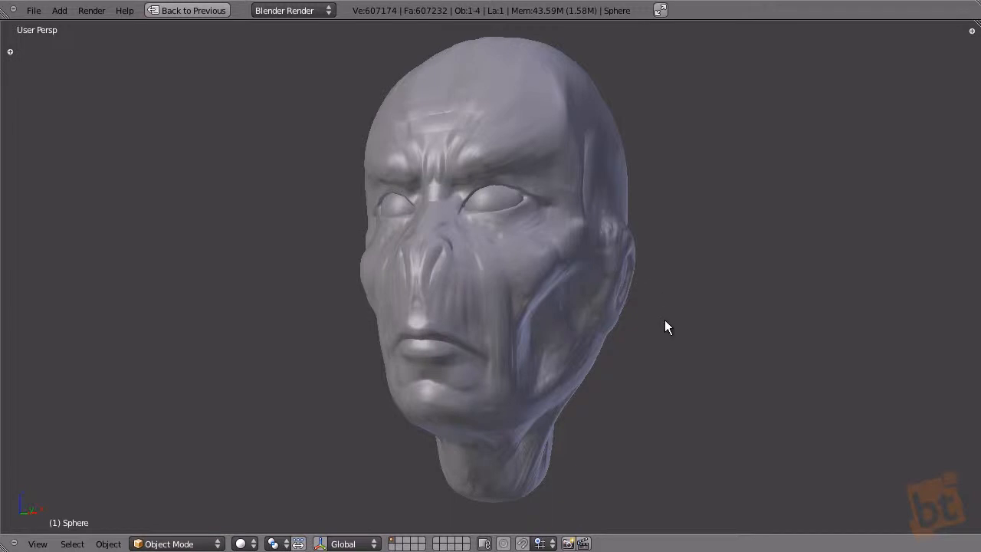
mouse_move(686, 322)
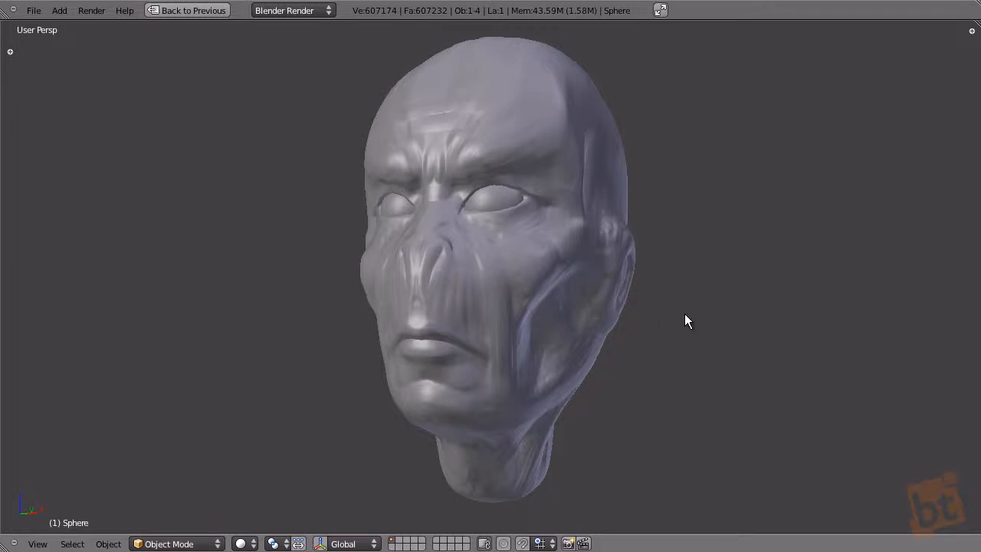
mouse_move(643, 245)
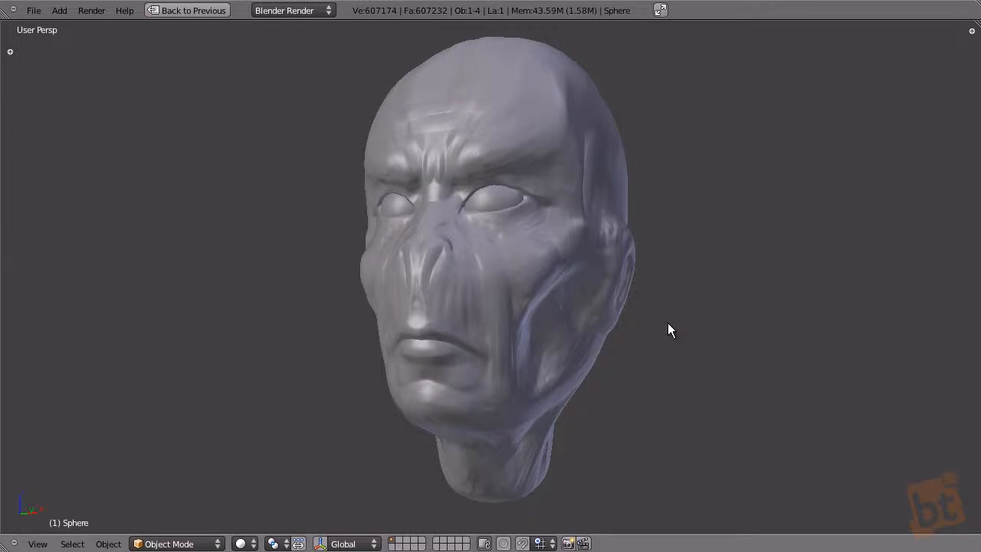
mouse_move(567, 288)
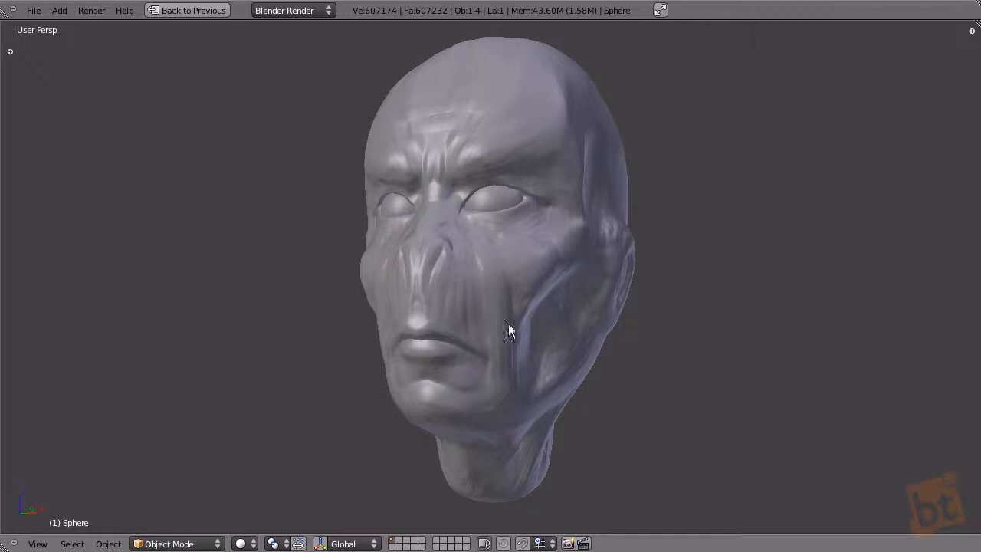
mouse_move(582, 372)
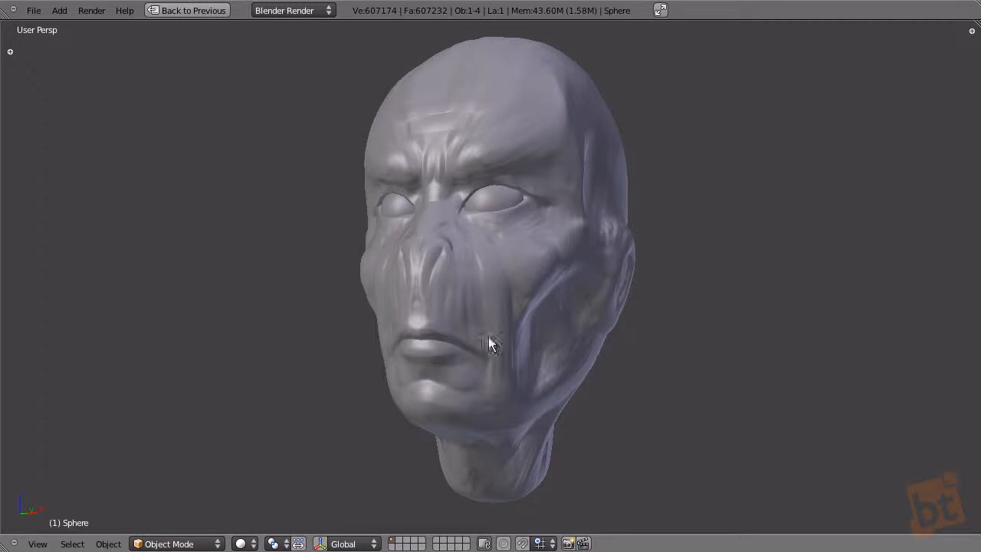
mouse_move(533, 385)
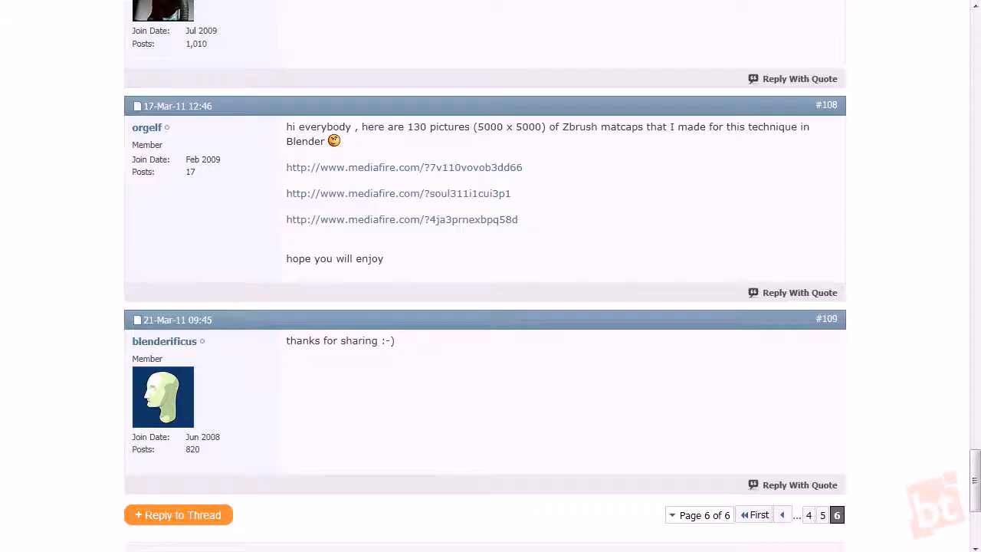
Untick Only Render in the viewport display settings so the grid and overlays show again
scroll("up", 3)
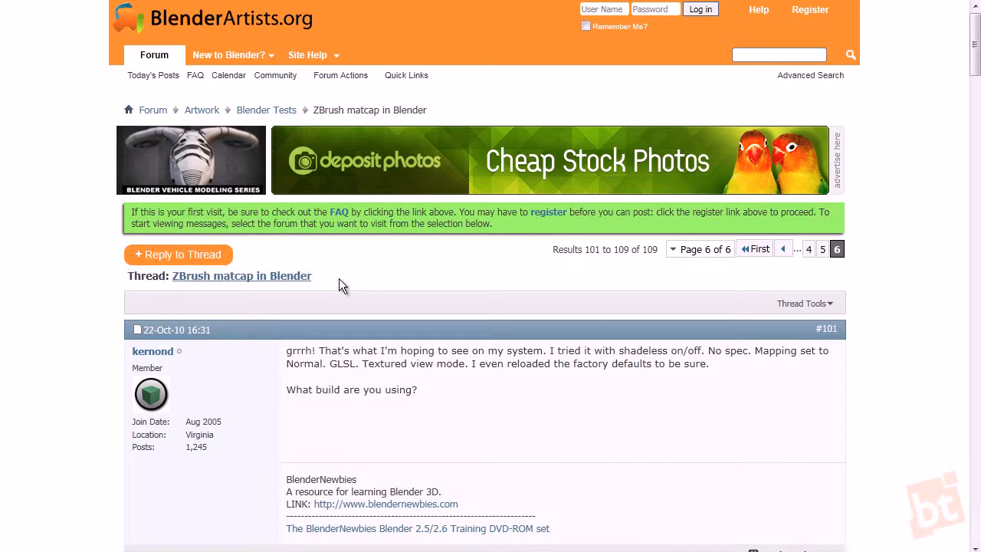
mouse_move(380, 290)
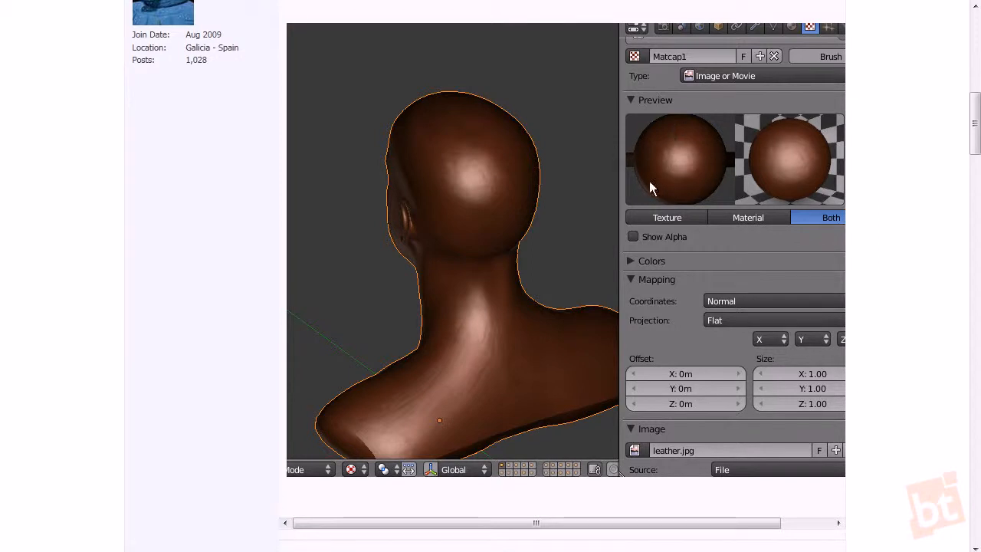
mouse_move(630, 197)
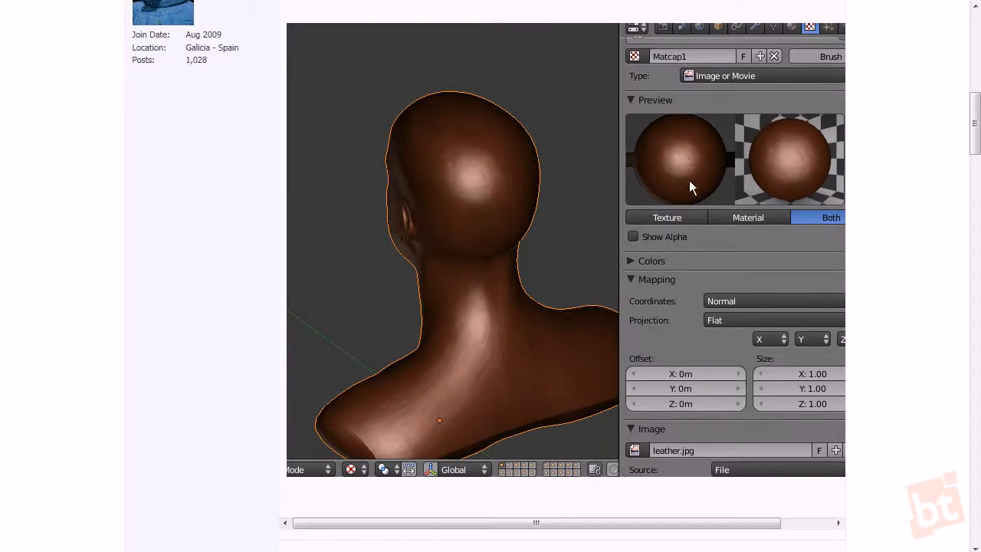
mouse_move(726, 166)
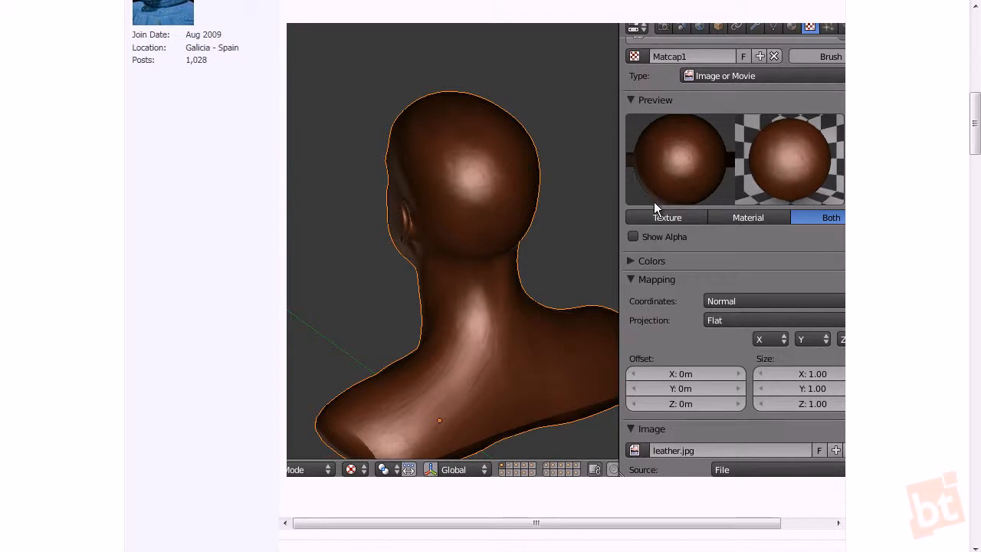
mouse_move(675, 156)
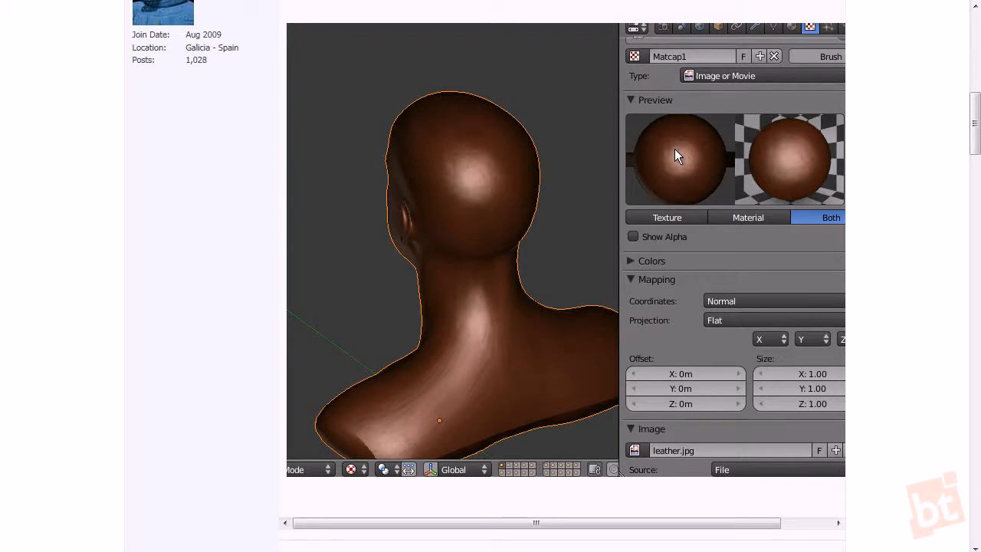
mouse_move(432, 186)
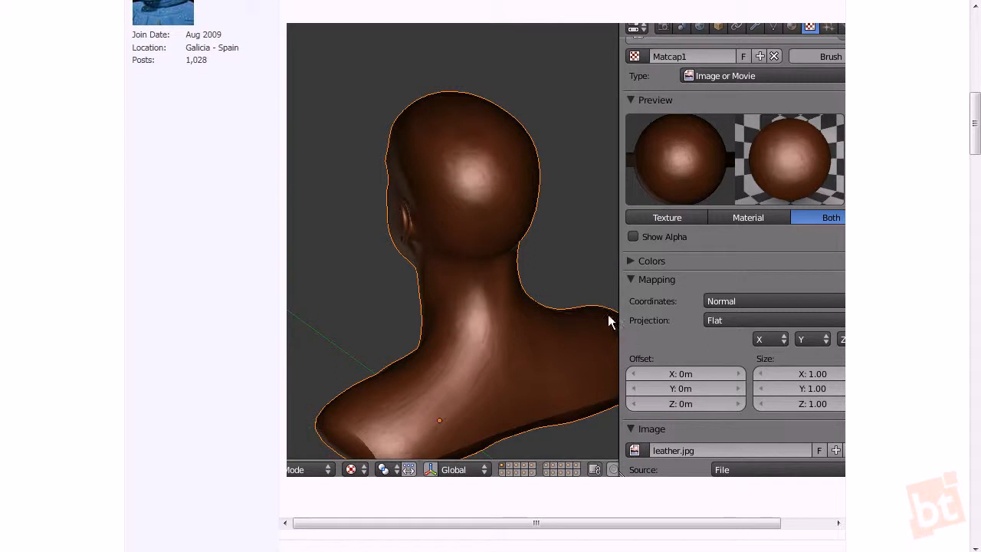
mouse_move(432, 202)
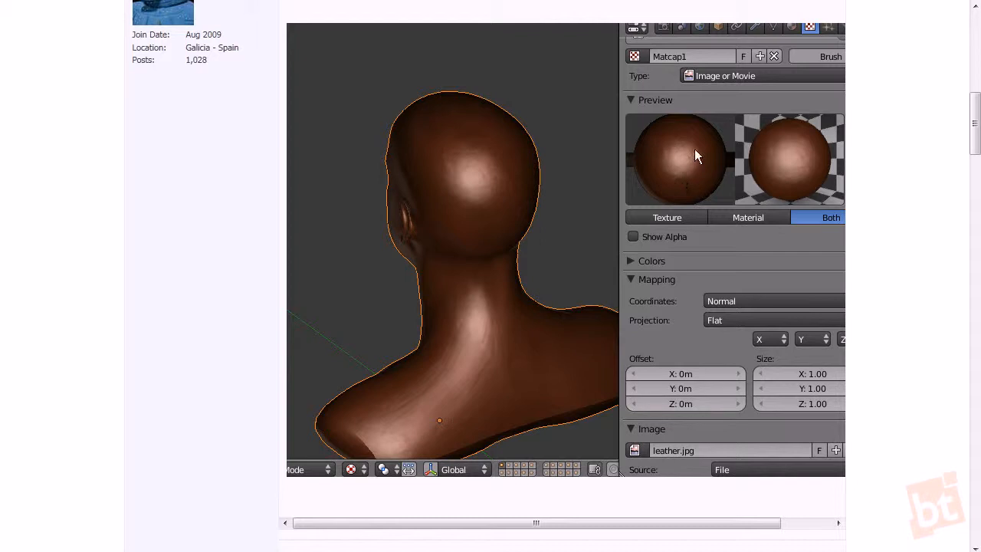
mouse_move(682, 170)
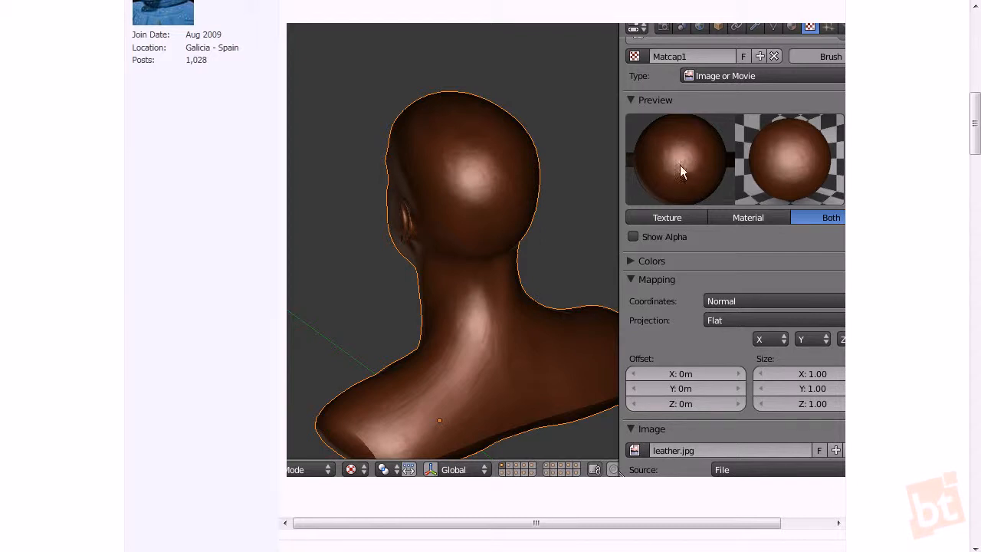
mouse_move(456, 181)
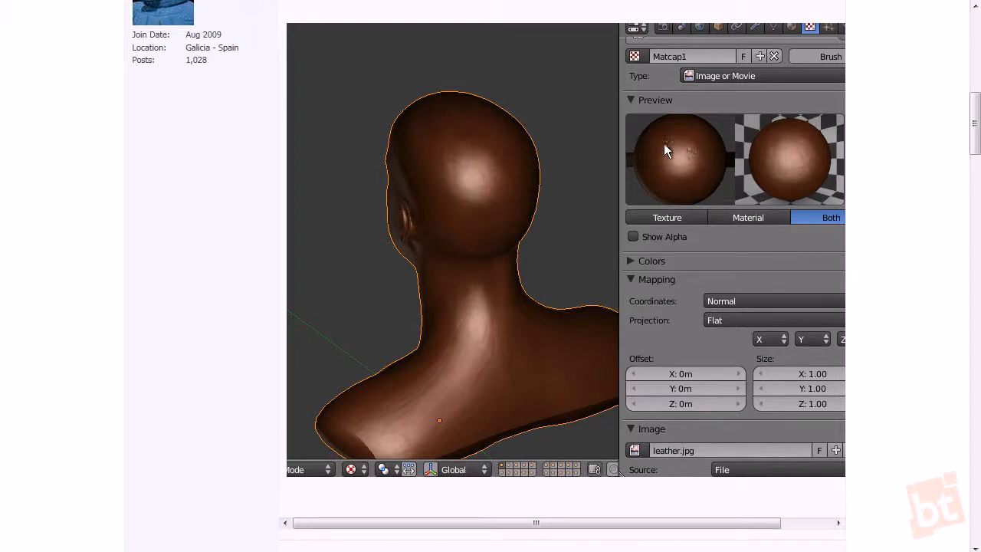
mouse_move(482, 391)
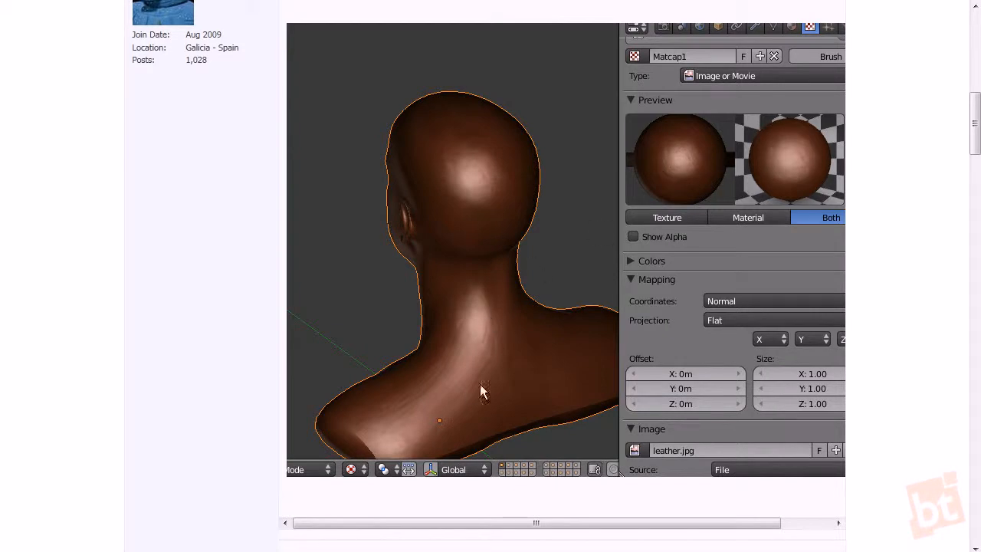
mouse_move(493, 283)
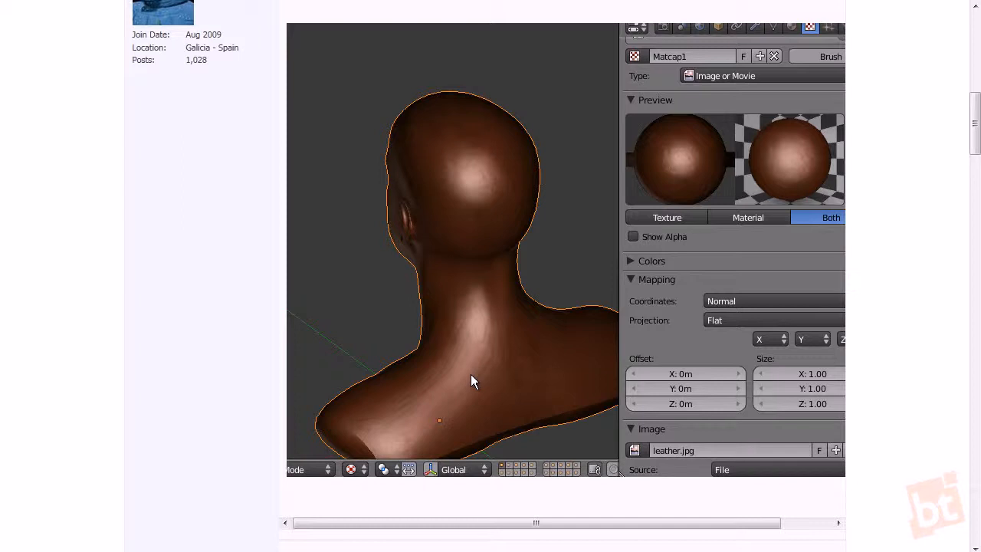
mouse_move(494, 218)
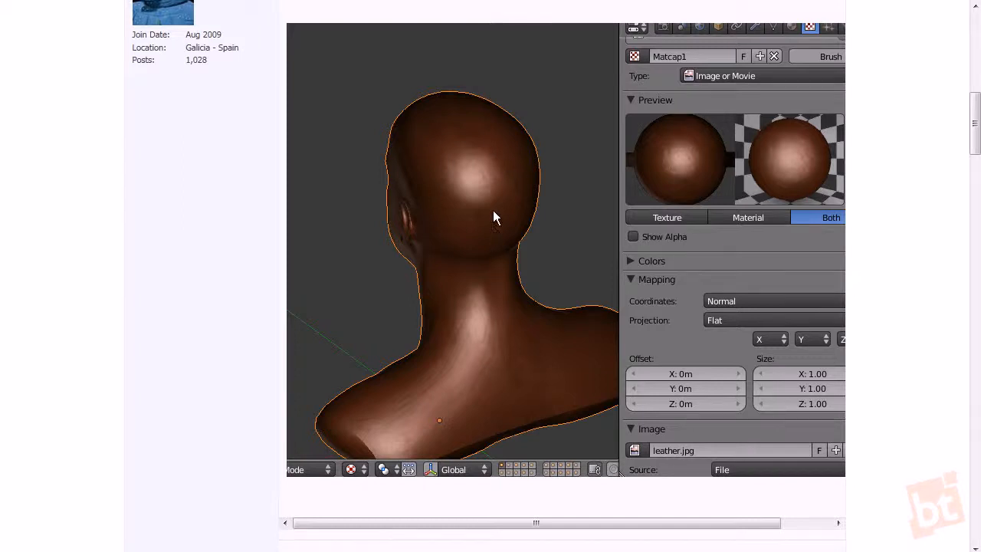
mouse_move(885, 123)
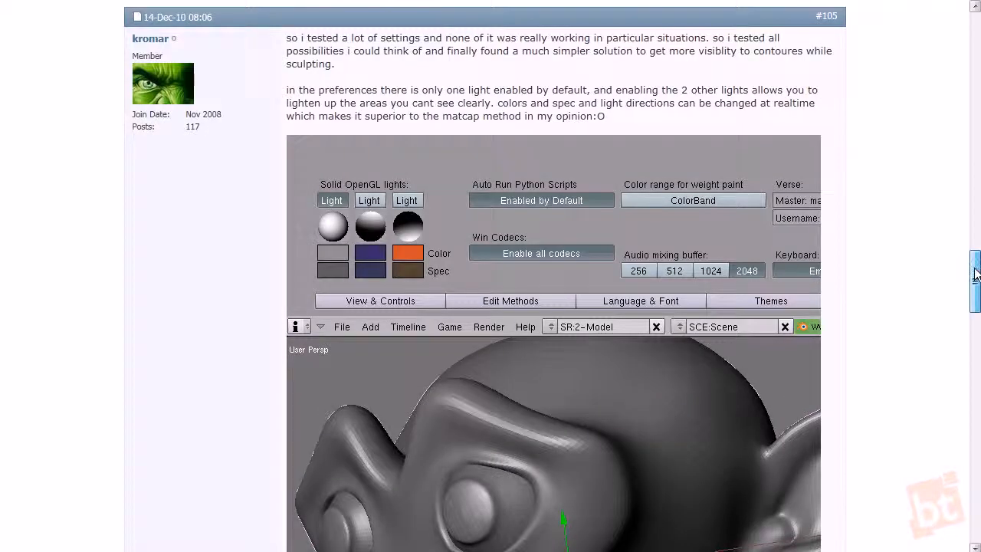
scroll("down", 3)
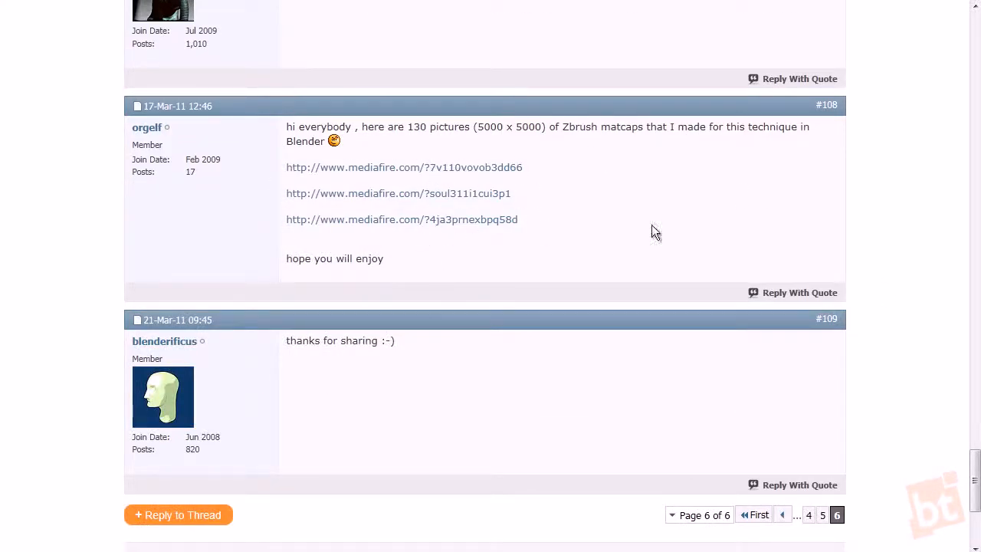
mouse_move(518, 233)
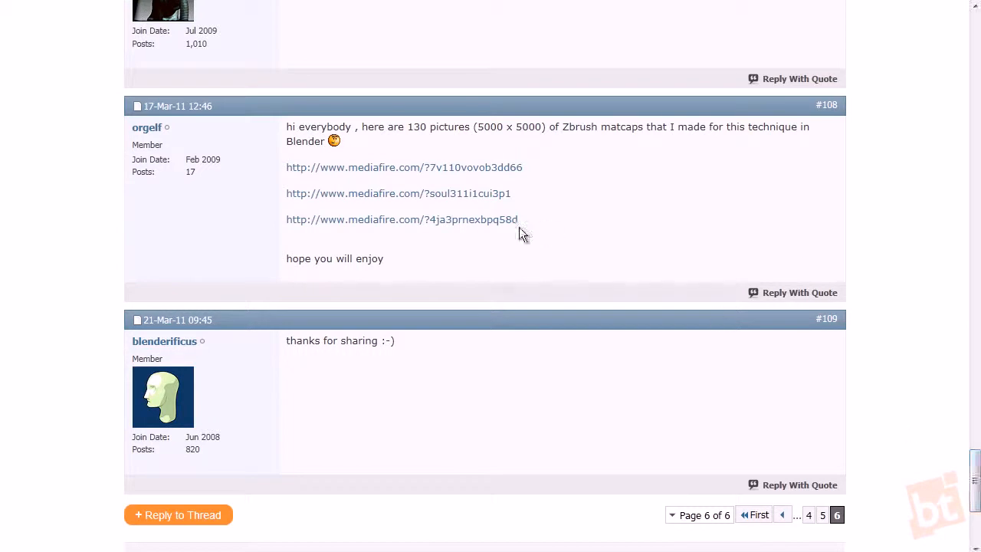
mouse_move(313, 202)
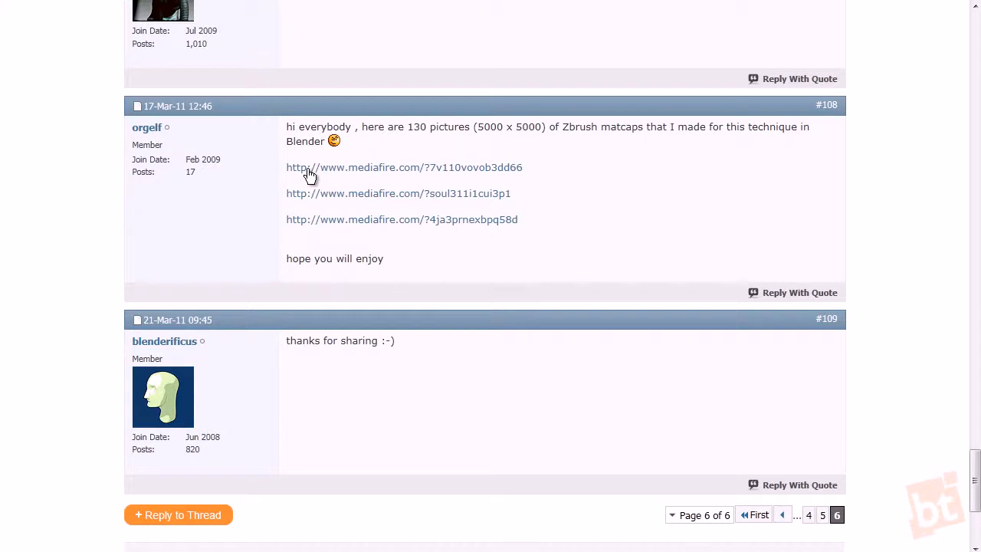
double_click(505, 125)
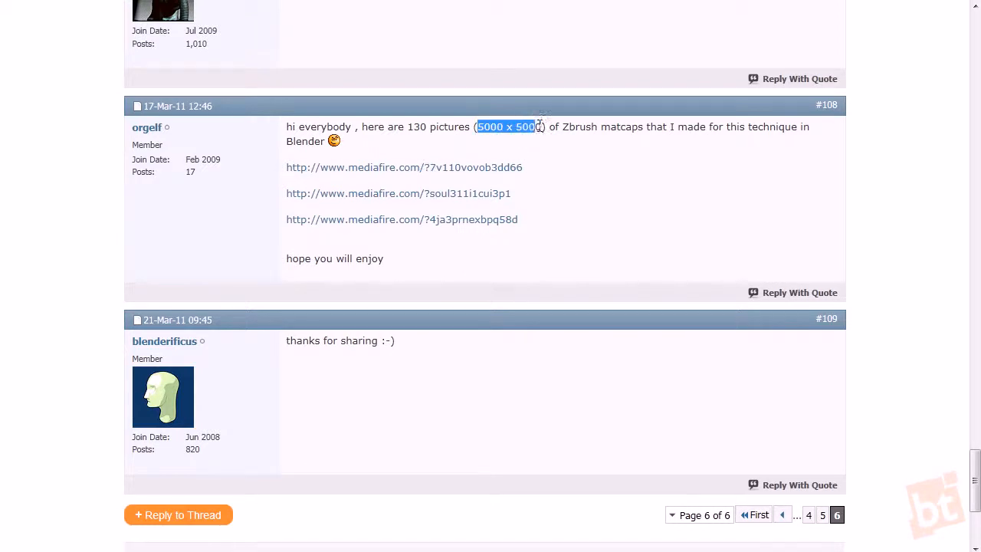
left_click(123, 150)
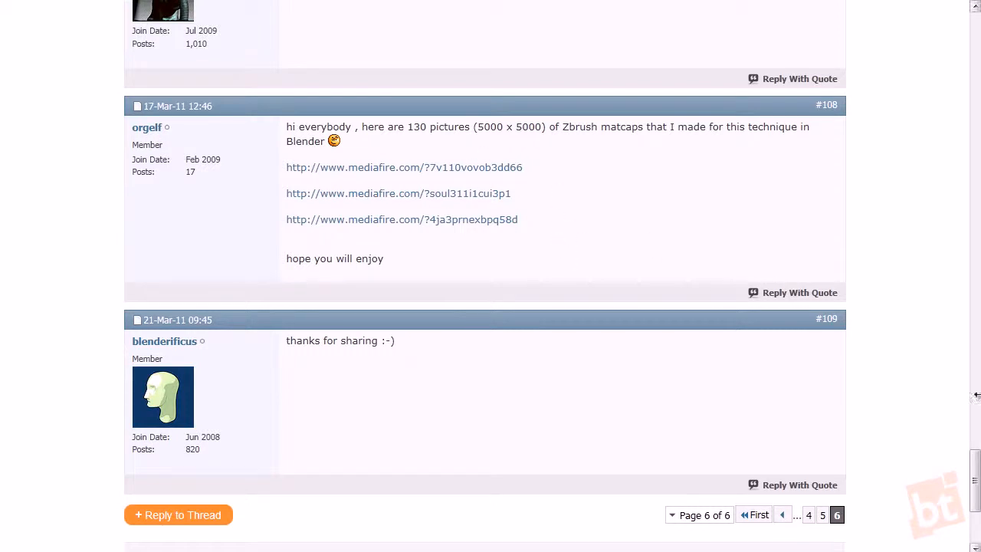
mouse_move(450, 169)
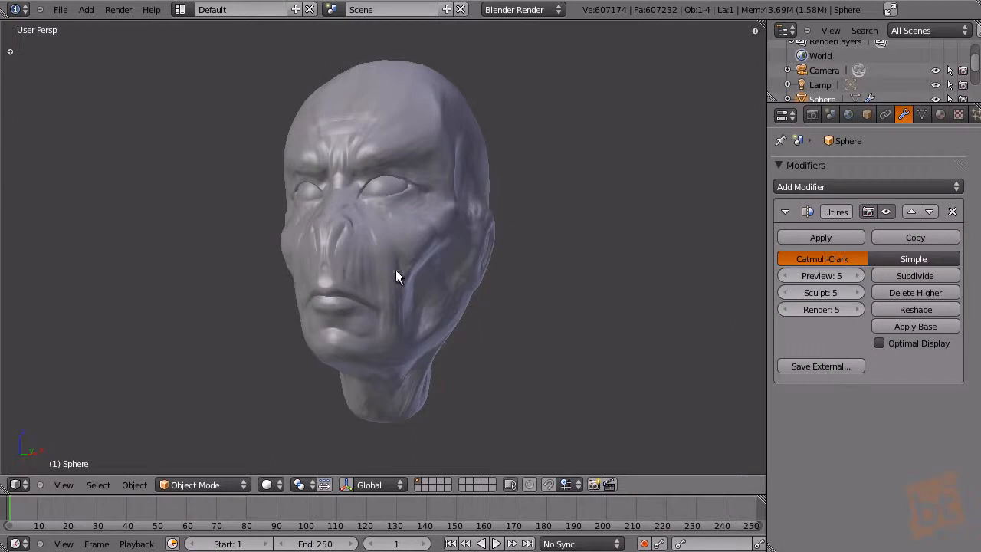
mouse_move(392, 257)
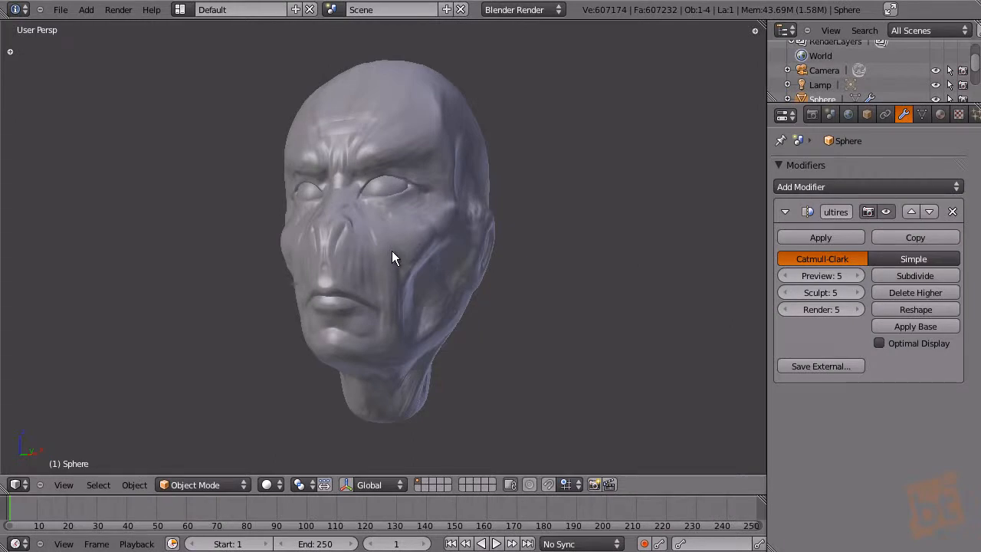
key("N")
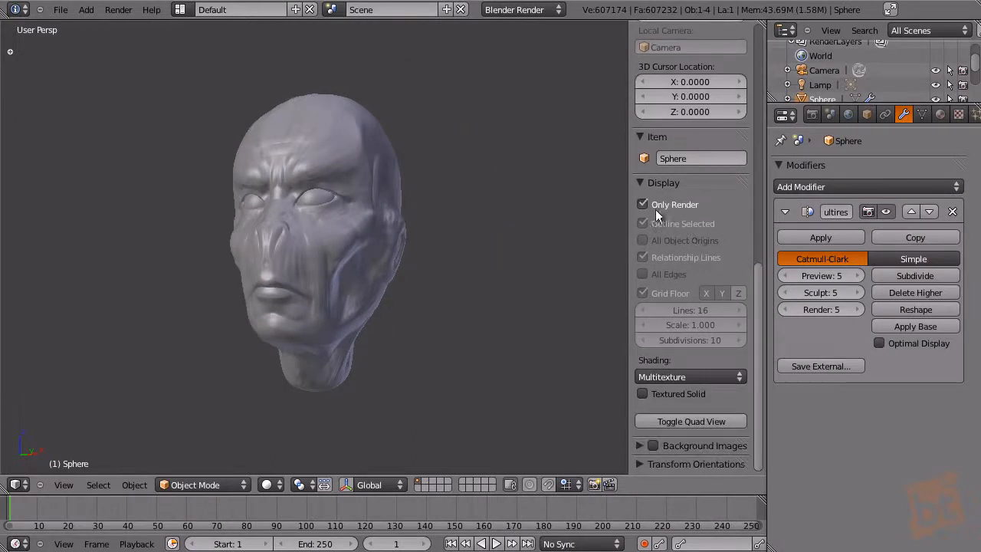
left_click(642, 203)
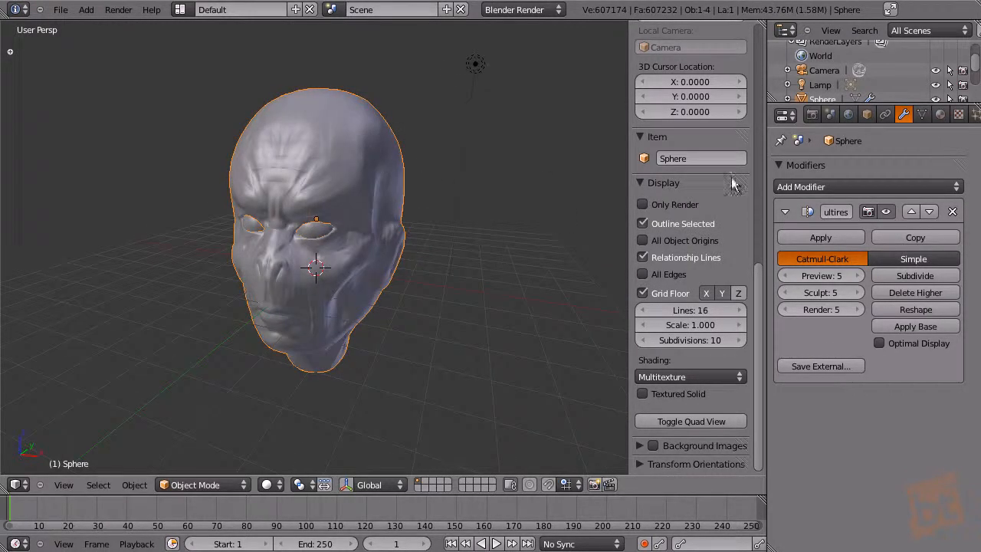
Add a material named 'Emulated Material' with a texture of type Image or Movie
left_click(938, 113)
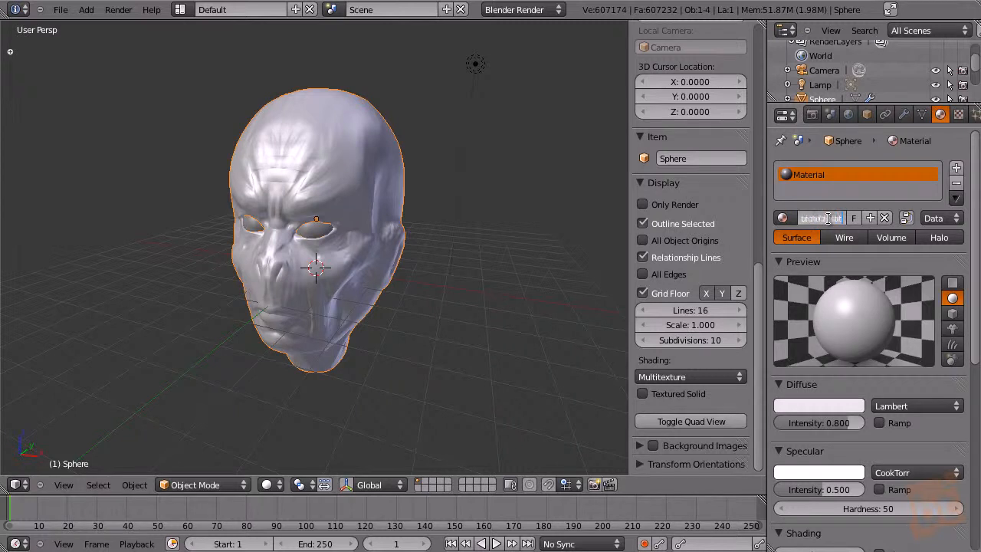
type("Emulated Material")
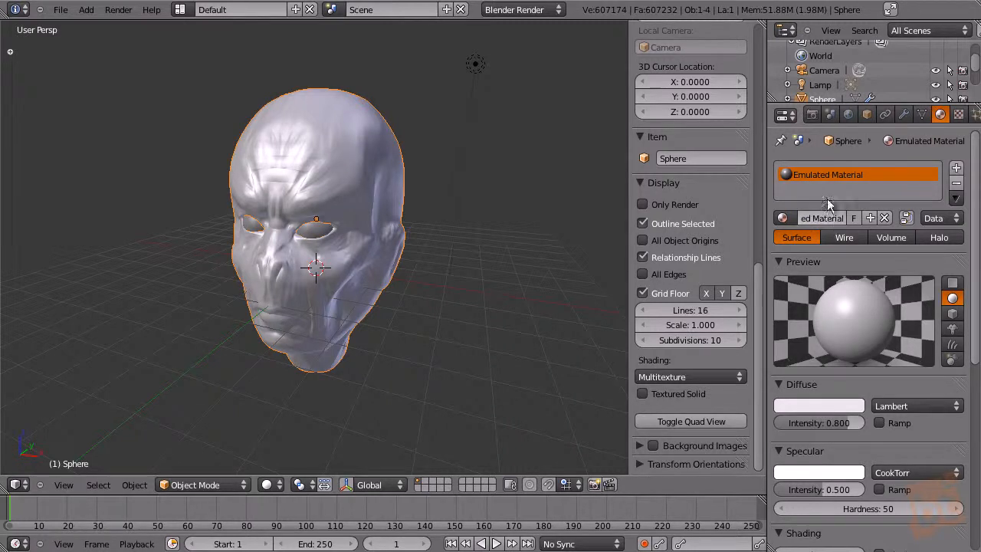
mouse_move(889, 176)
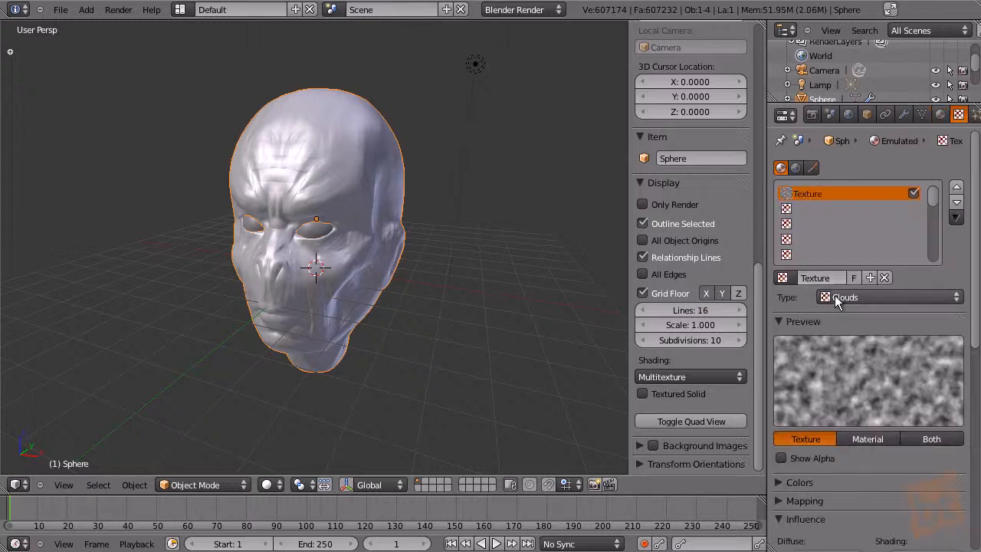
left_click(889, 298)
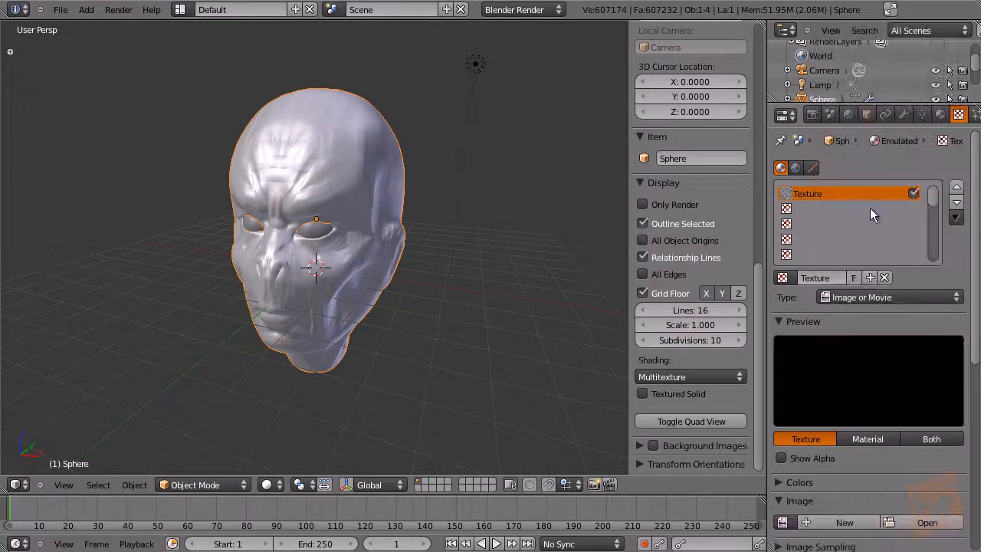
Load antiquebronze.jpg from the Mats for sculpting folder into the texture
left_click(925, 521)
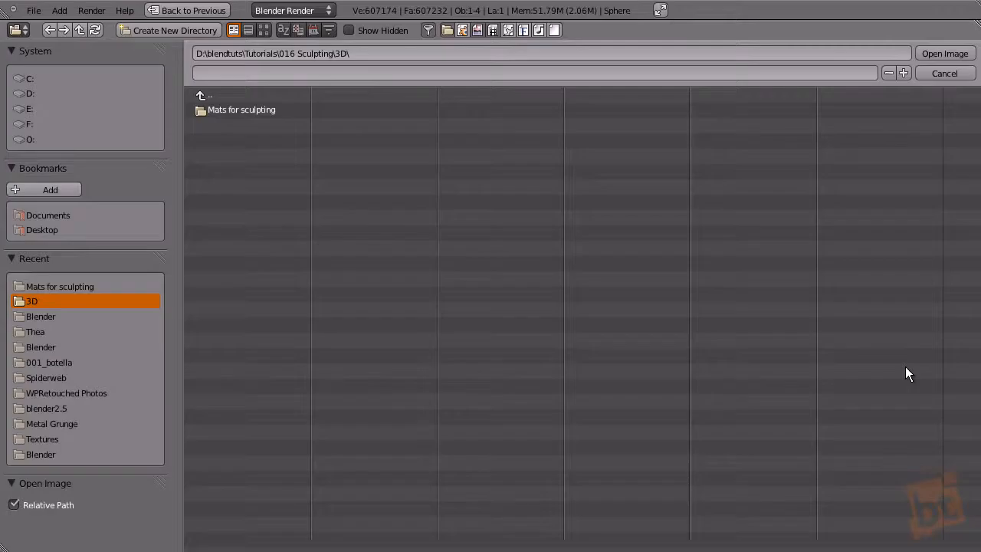
double_click(242, 109)
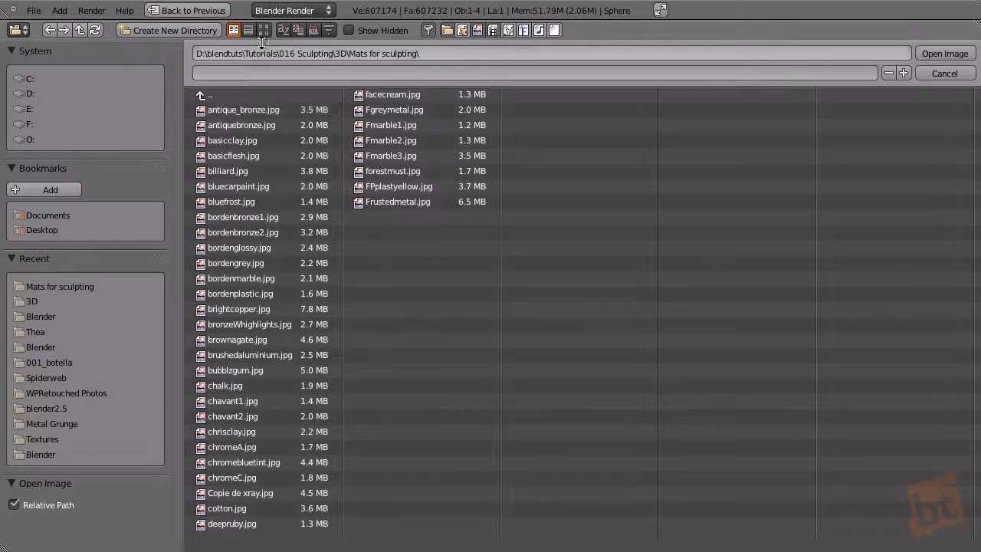
left_click(263, 31)
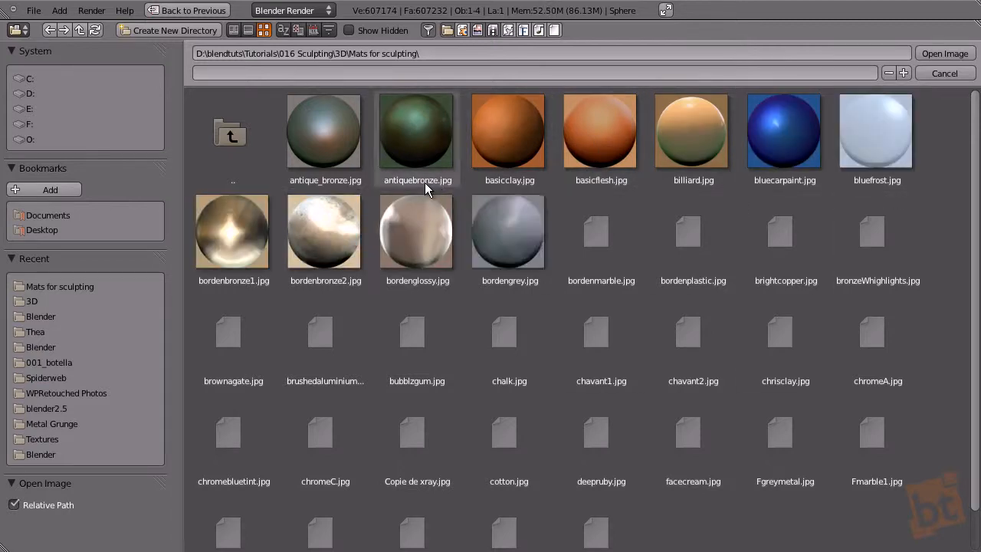
left_click(417, 130)
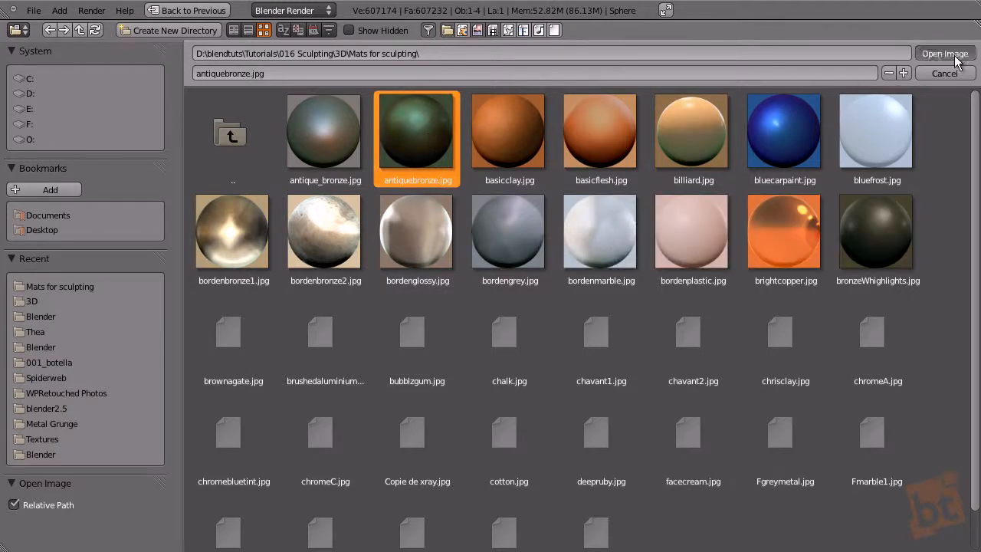
left_click(944, 54)
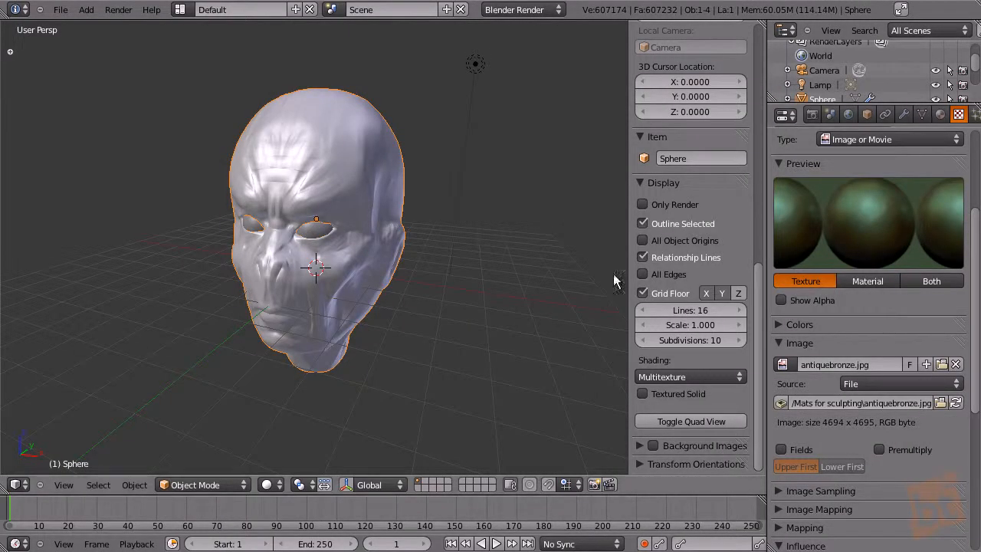
Set the viewport to Textured shading with the GLSL shading method
left_click(266, 484)
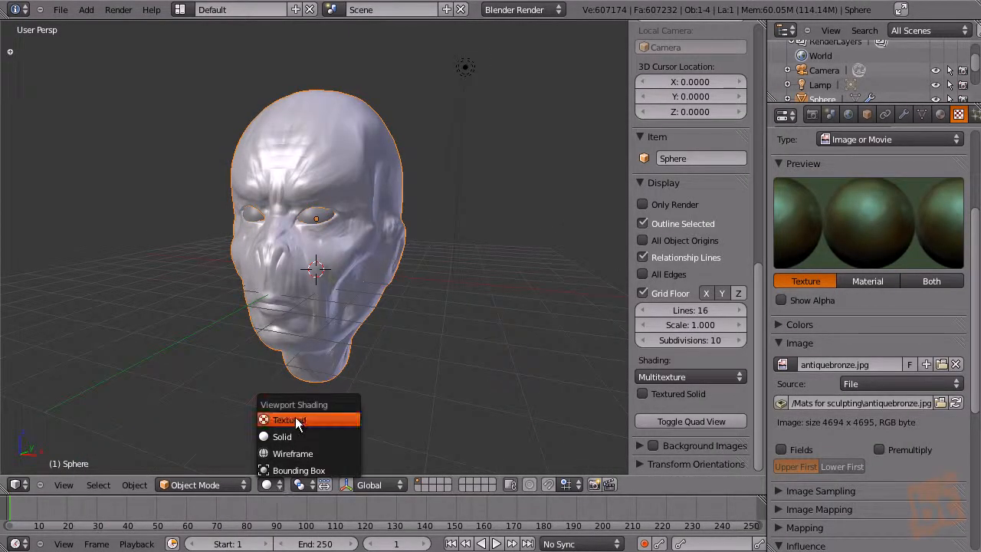
left_click(288, 420)
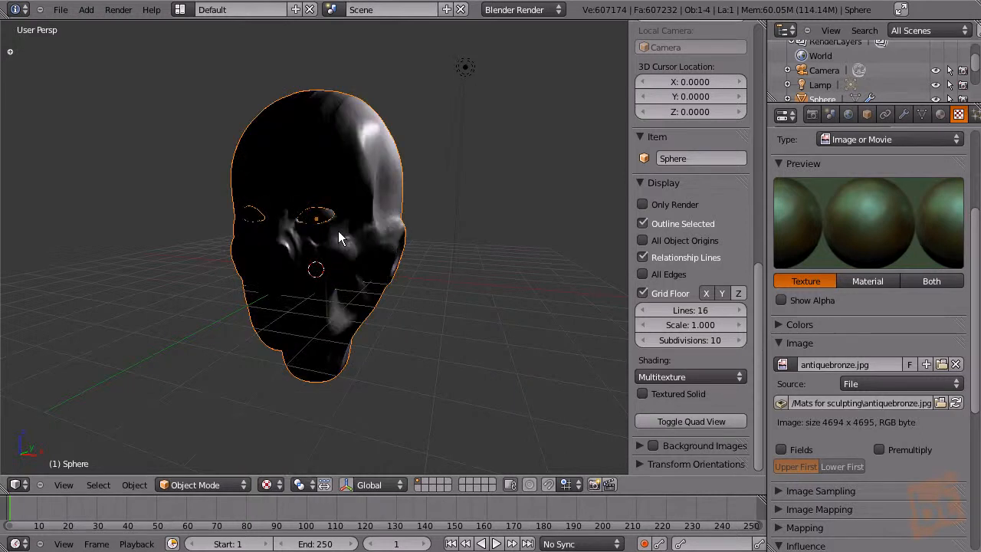
left_click(689, 377)
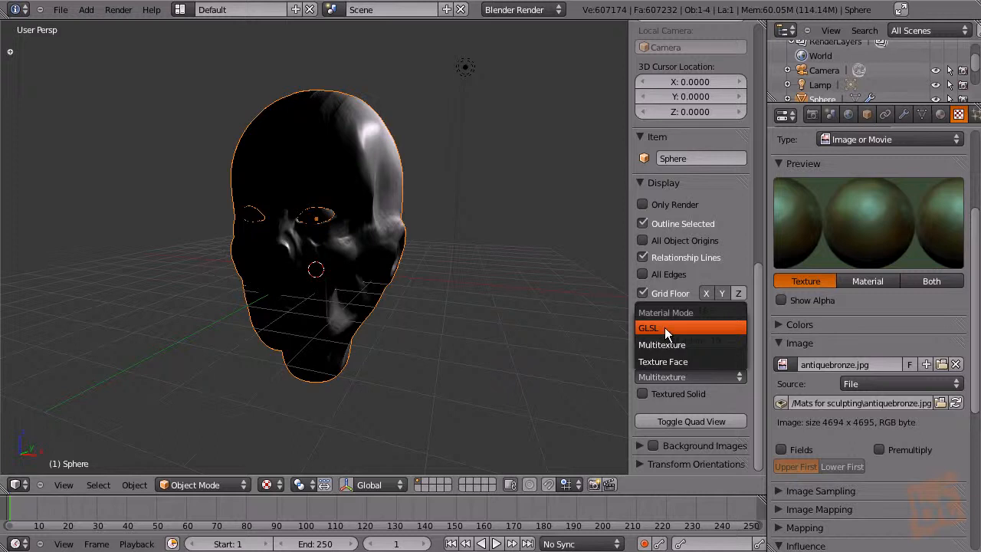
left_click(649, 328)
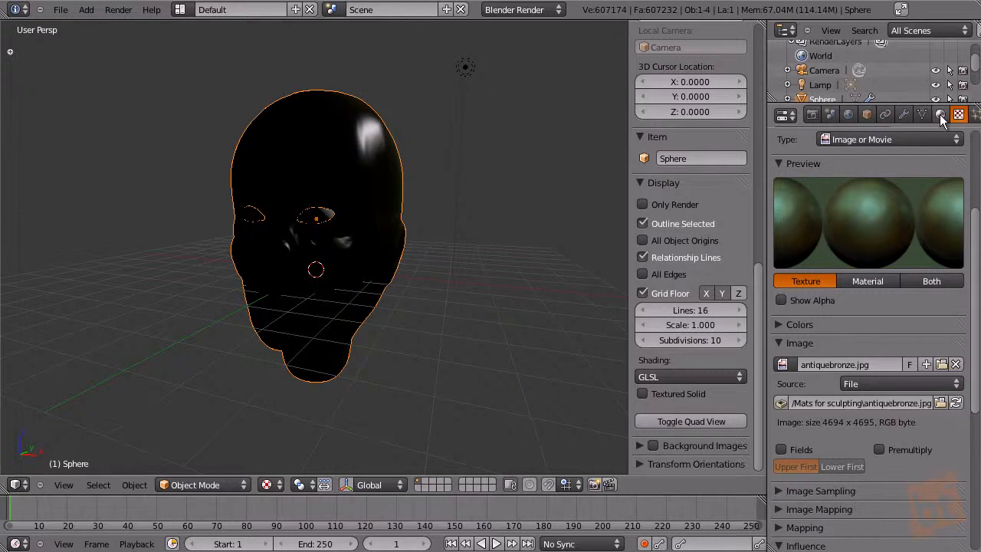
Tick Shadeless on the material and set the texture mapping Coordinates to Normal
left_click(940, 113)
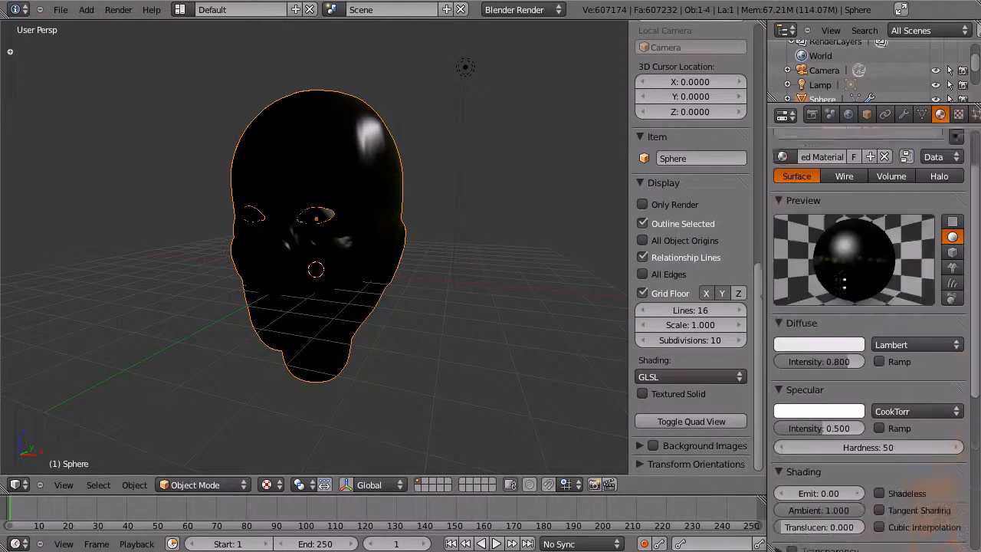
left_click(879, 460)
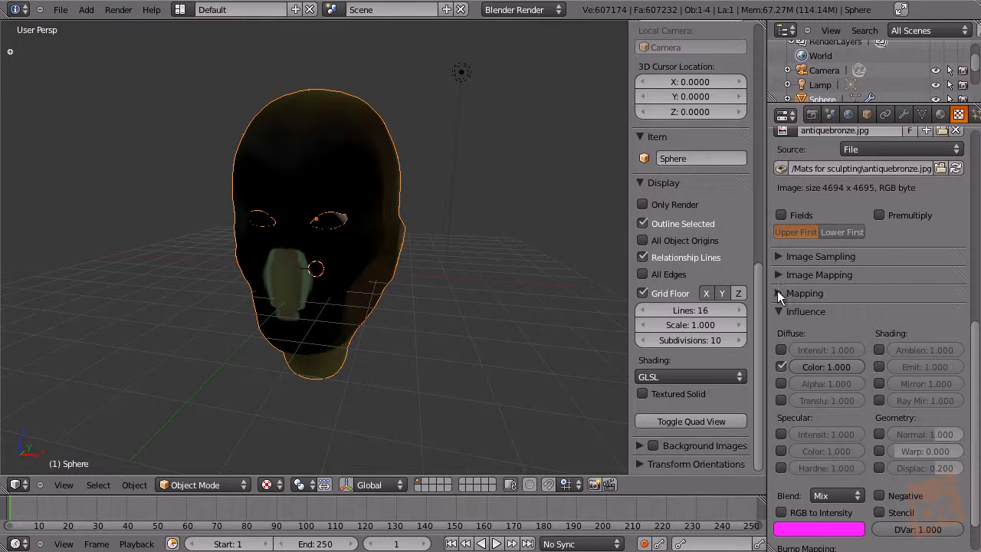
left_click(778, 293)
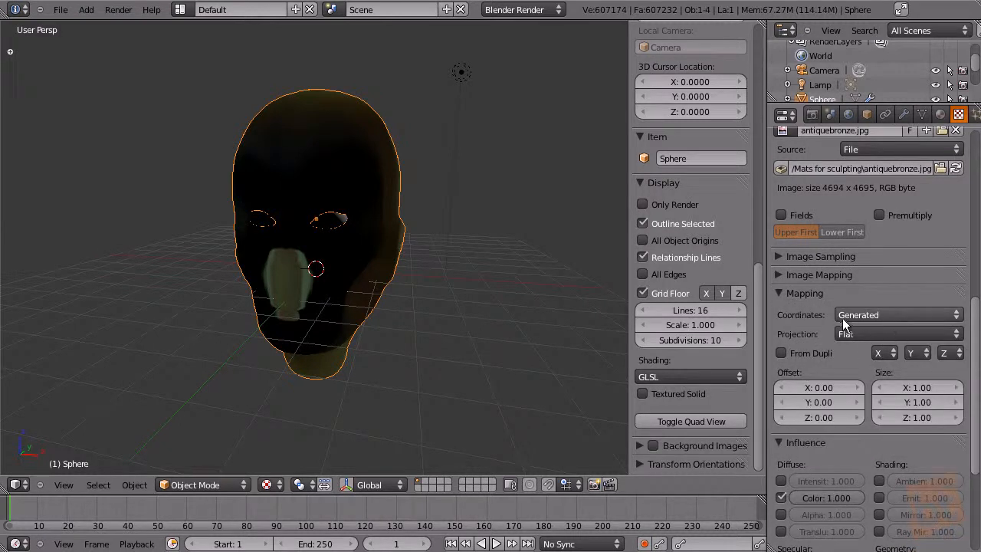
left_click(897, 314)
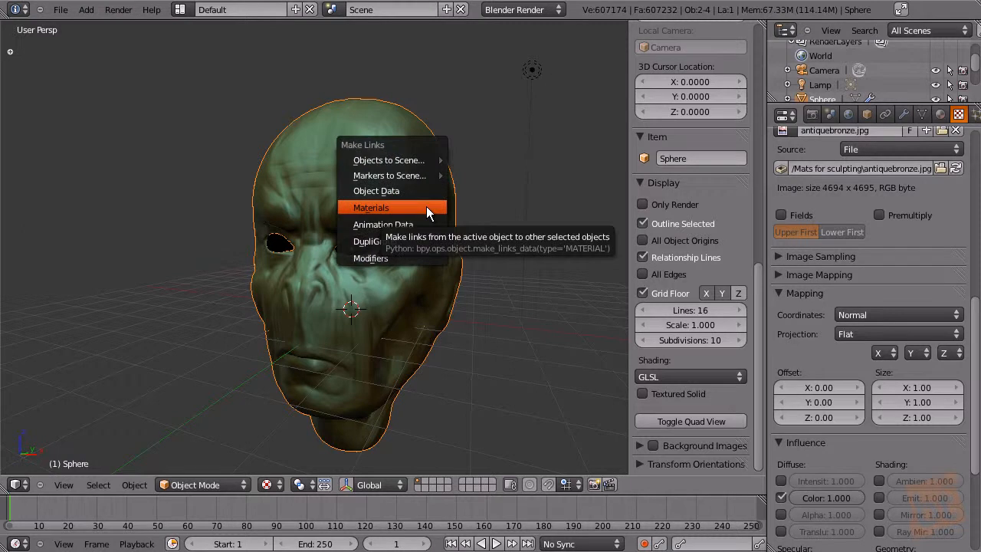
Share the material with the other selected objects and keep it Shadeless so it ignores scene lighting
left_click(371, 207)
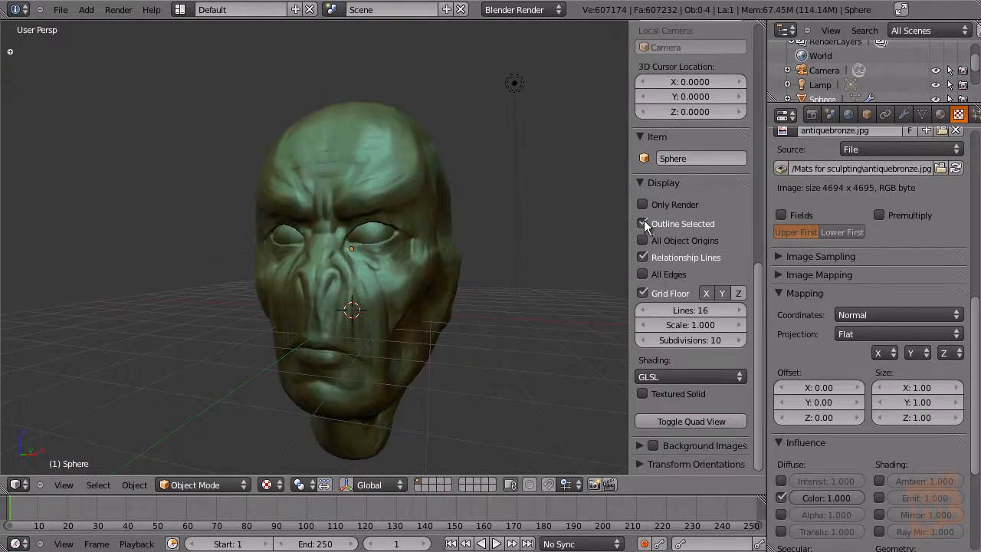
left_click(642, 204)
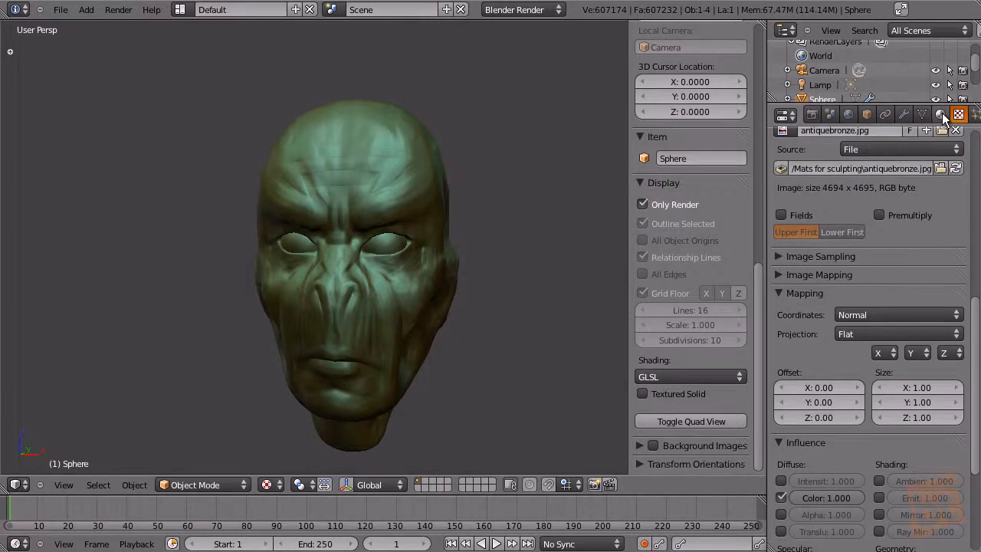
left_click(939, 114)
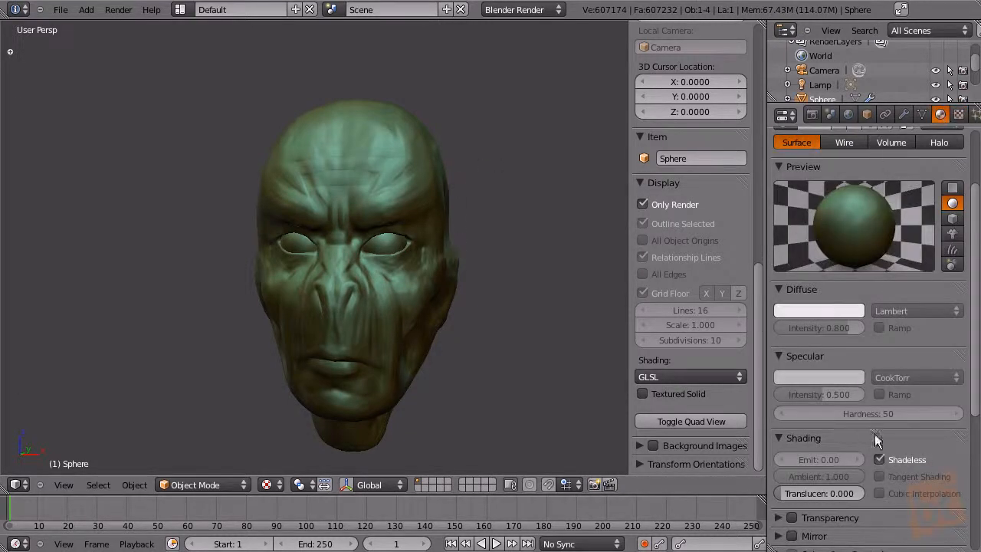
left_click(879, 460)
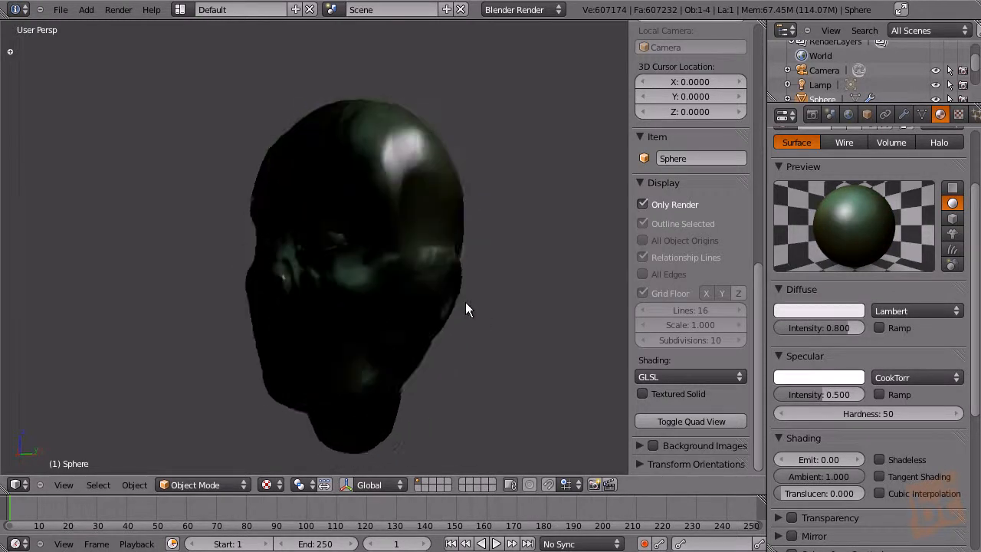
left_click(880, 460)
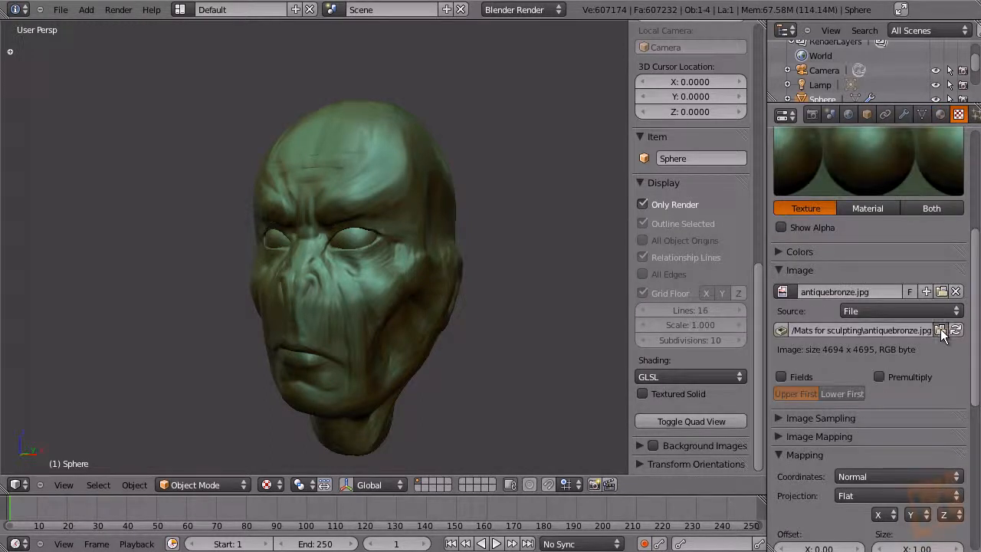
Load the gold bordenbronze1.jpg matcap onto the head and inspect it from several angles
left_click(941, 330)
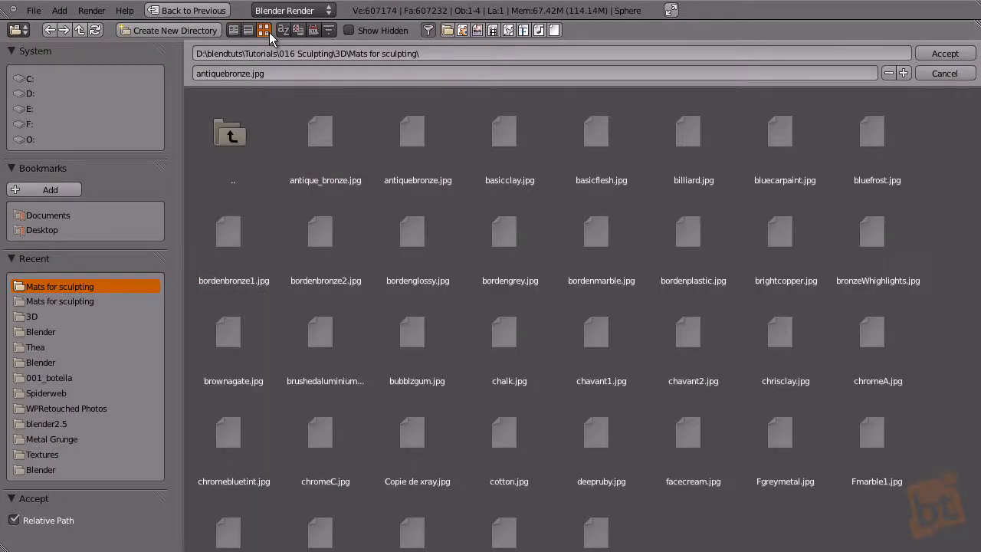
left_click(264, 31)
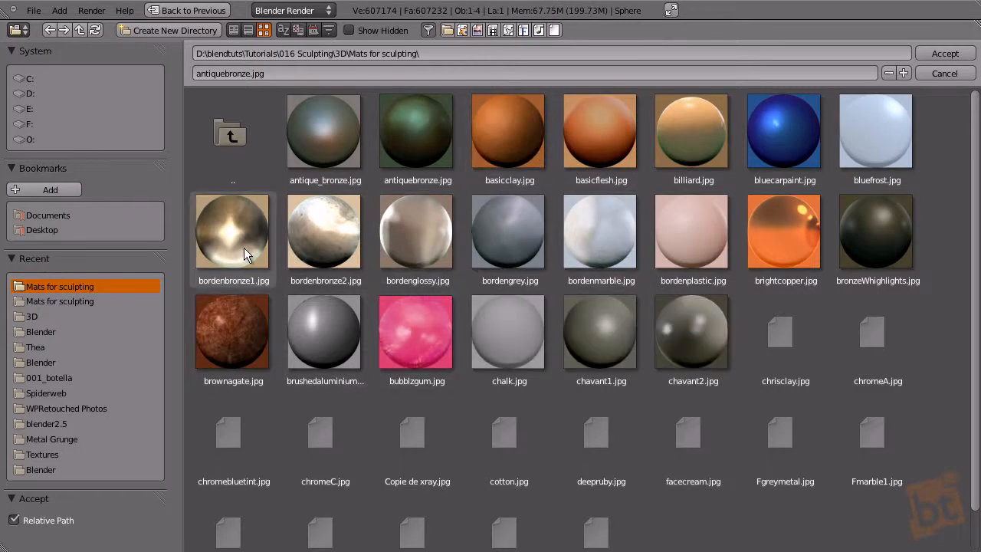
left_click(233, 231)
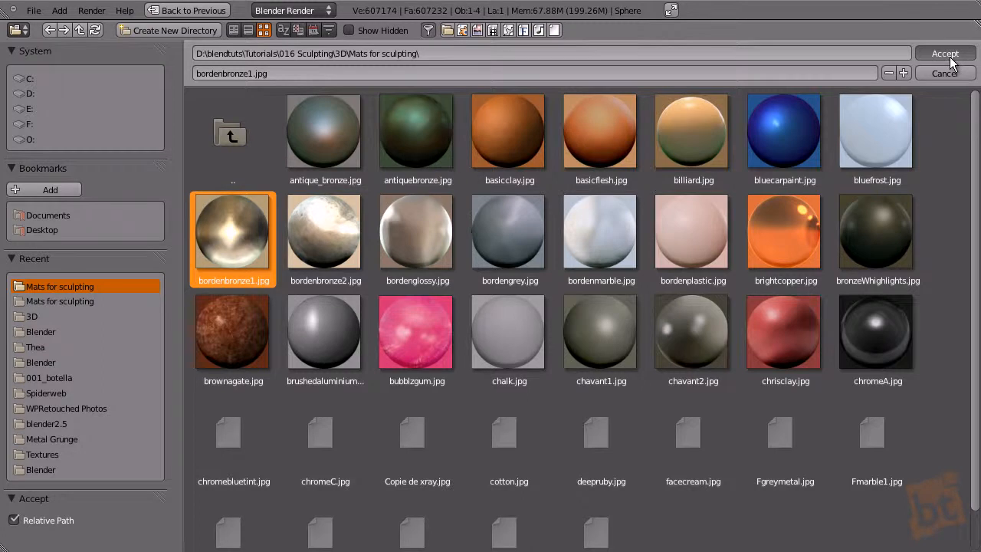
left_click(944, 52)
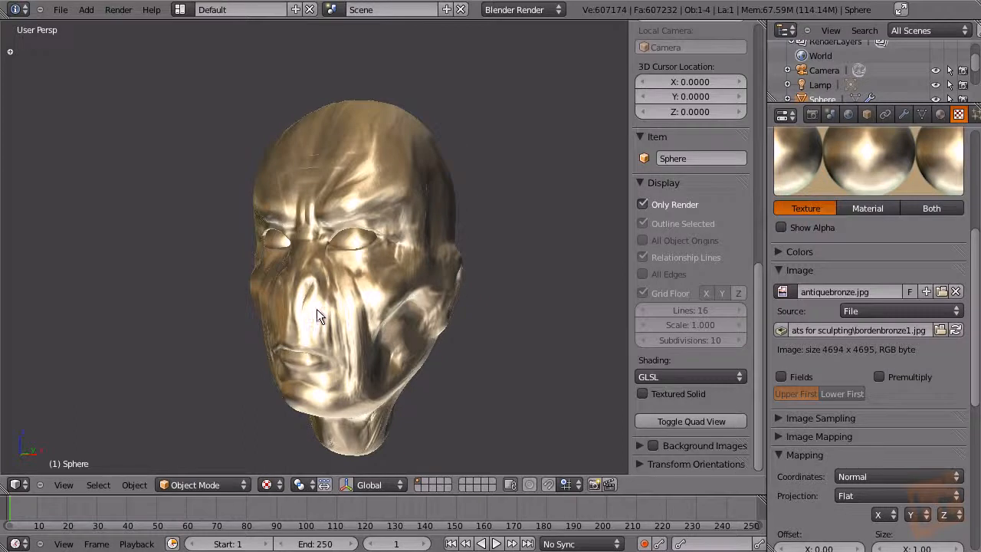
left_click_drag(320, 315, 481, 305)
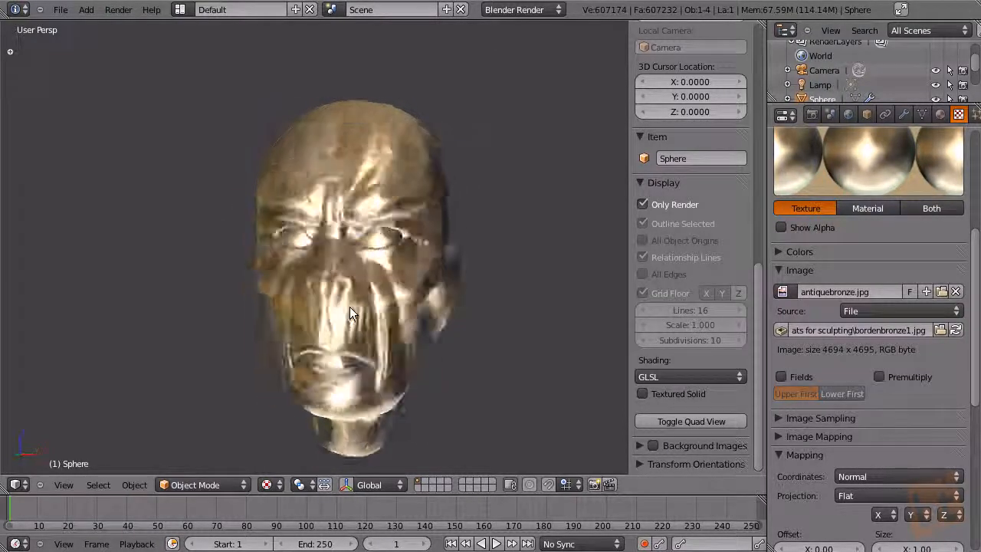
left_click_drag(351, 312, 485, 322)
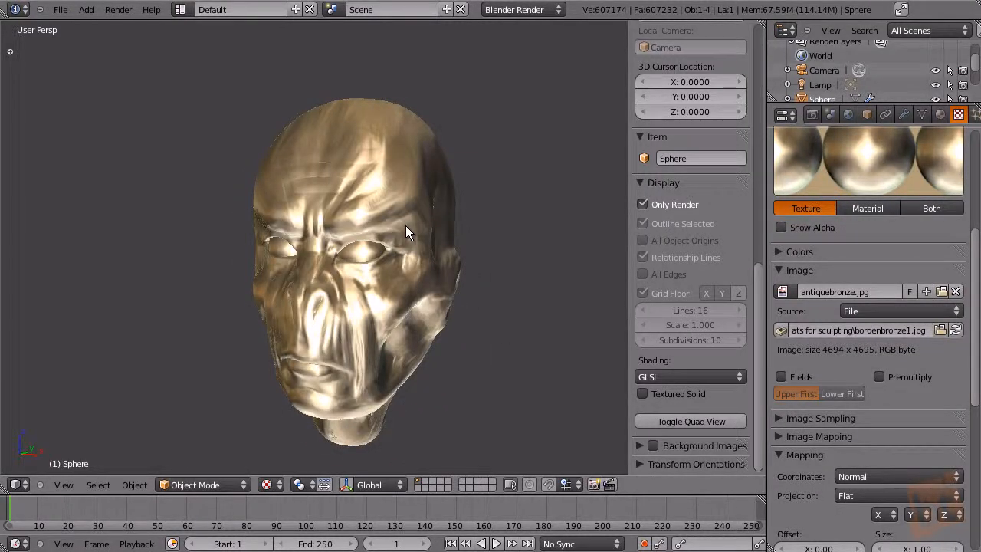
left_click_drag(406, 233, 397, 330)
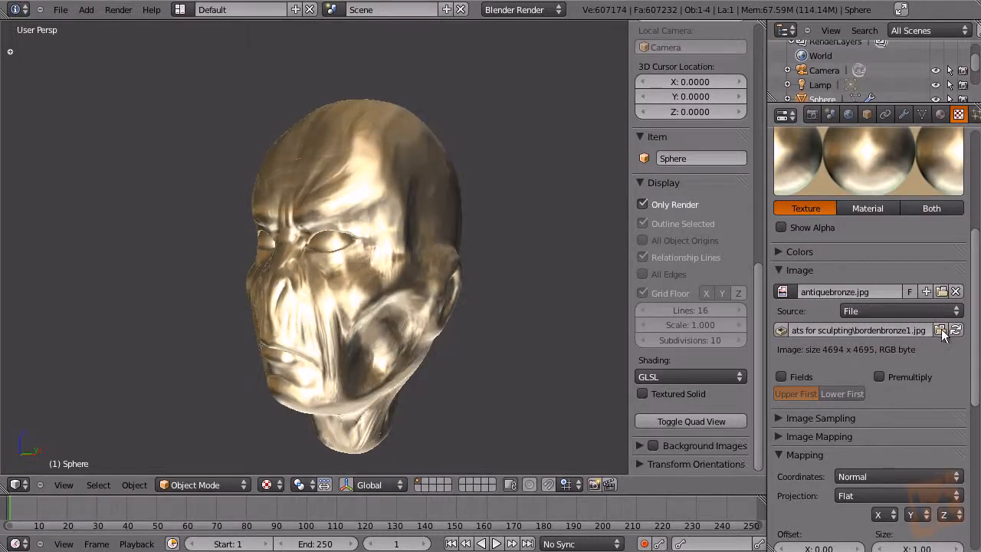
Load antiquebronze.jpg back into the texture's image slot
left_click(941, 331)
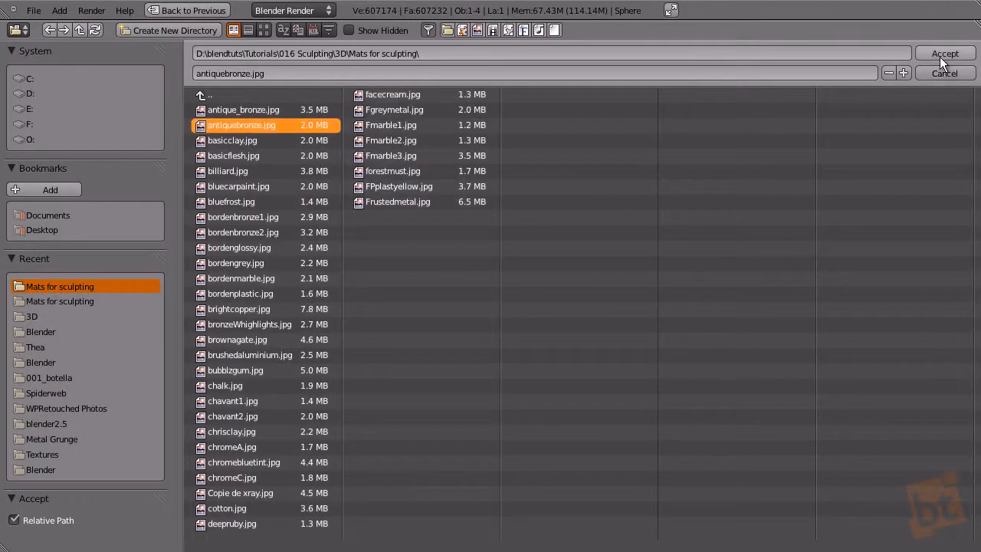
mouse_move(452, 263)
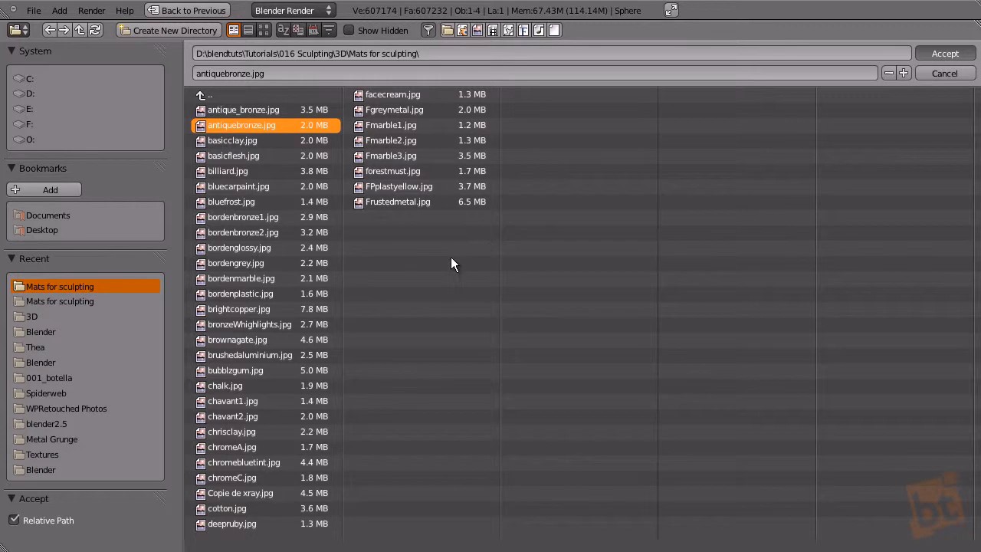
mouse_move(447, 261)
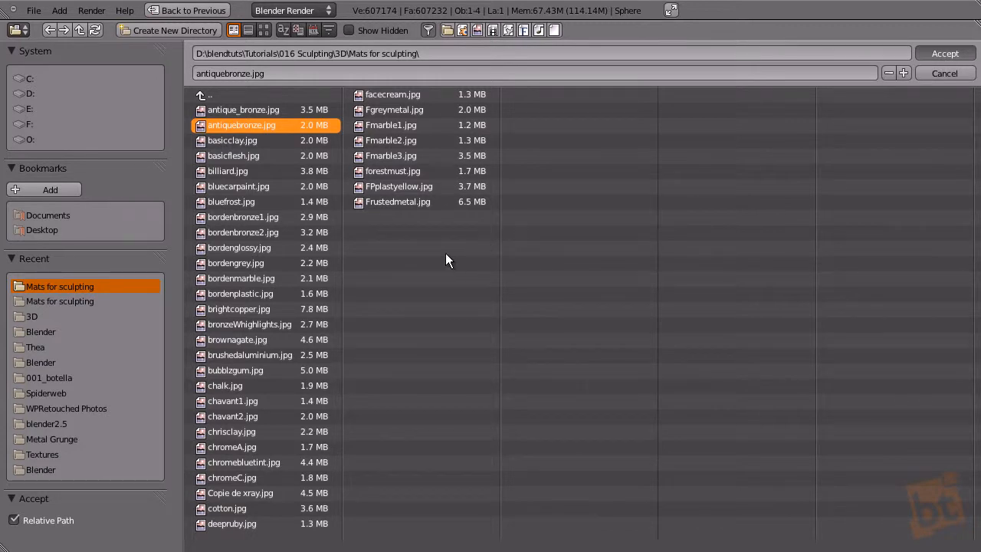
left_click(944, 52)
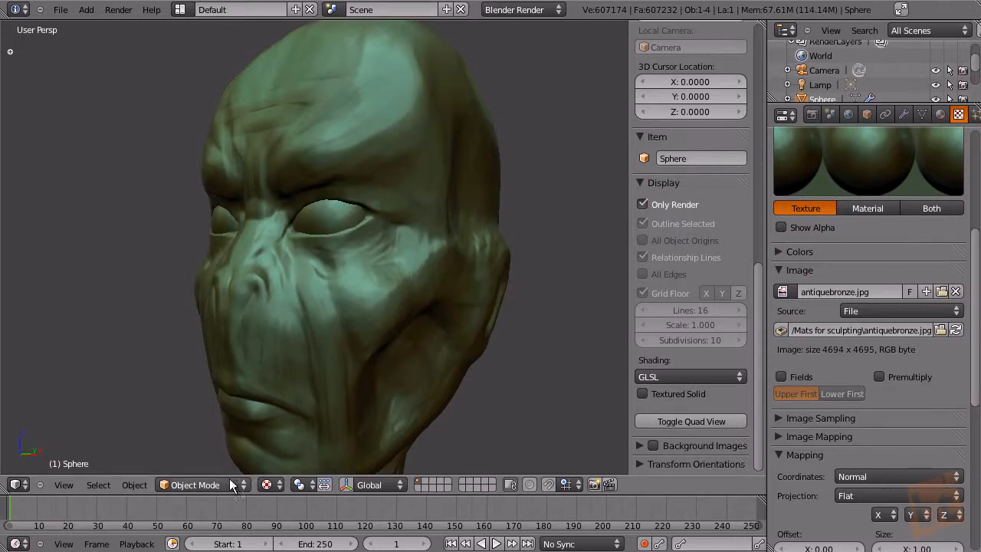
Switch the head into Sculpt Mode and orbit to view its side and back with the matcap showing
left_click(196, 485)
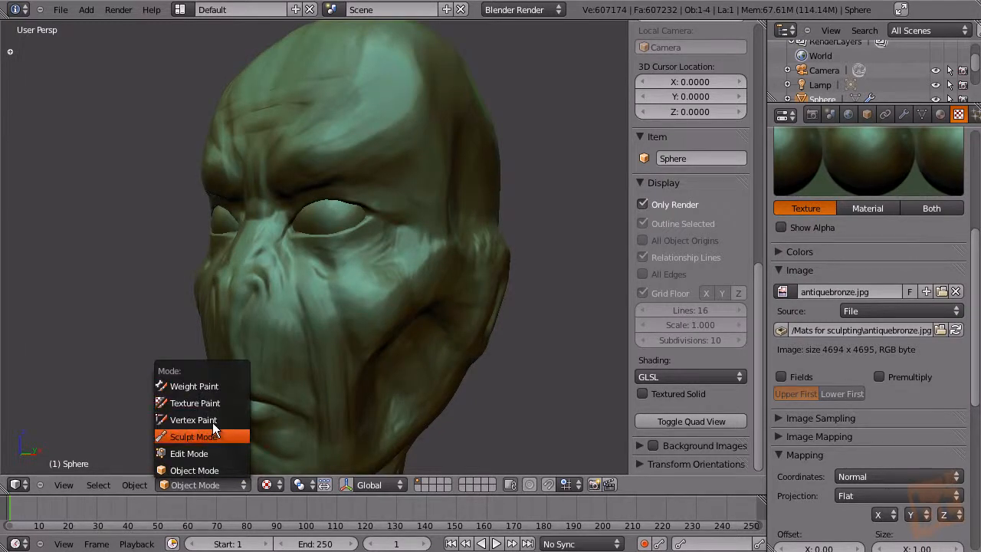
left_click(191, 435)
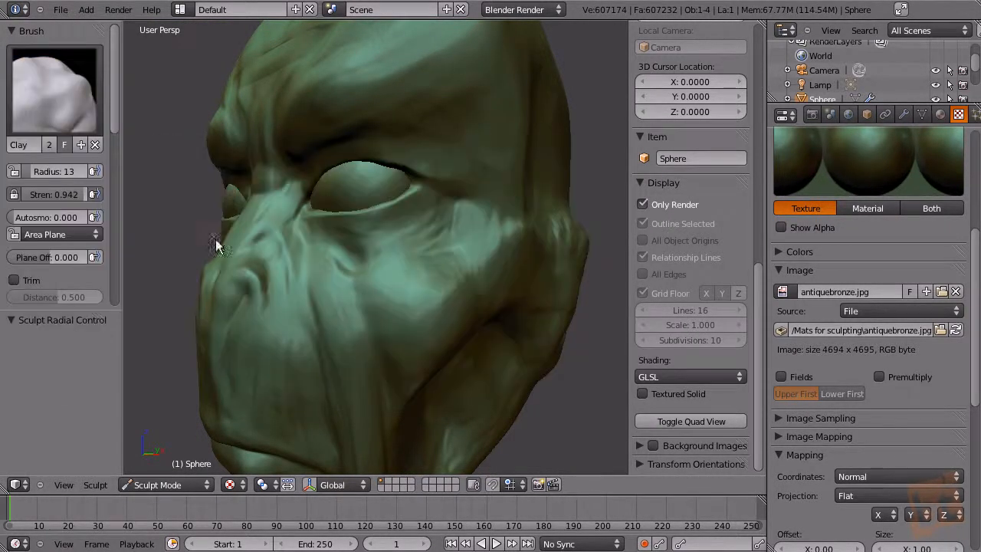
left_click_drag(218, 246, 383, 318)
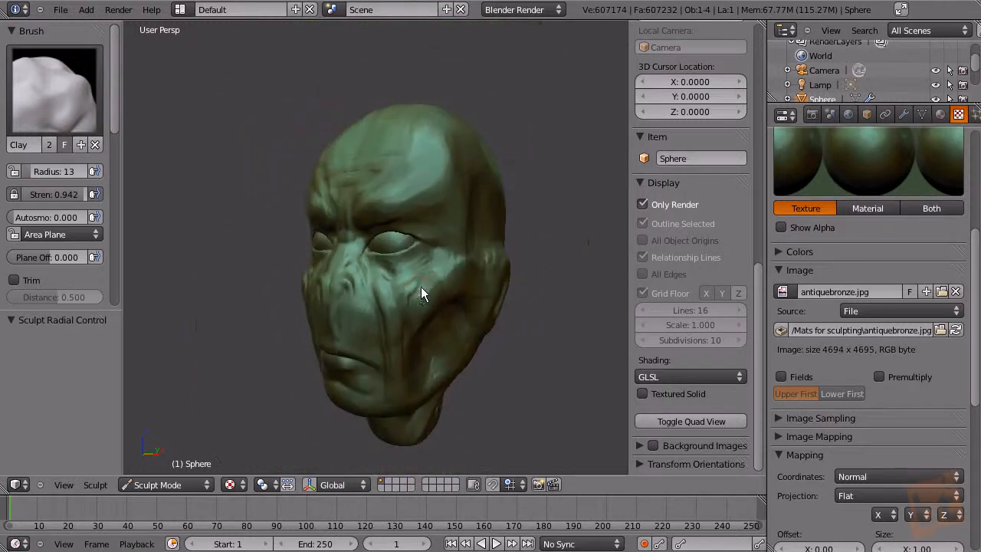
left_click_drag(422, 292, 447, 159)
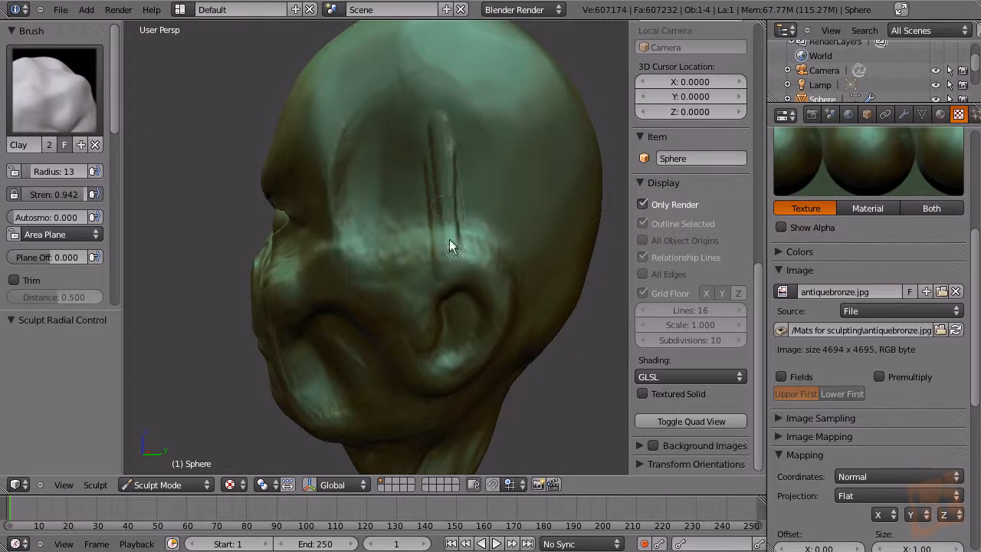
left_click_drag(452, 247, 441, 113)
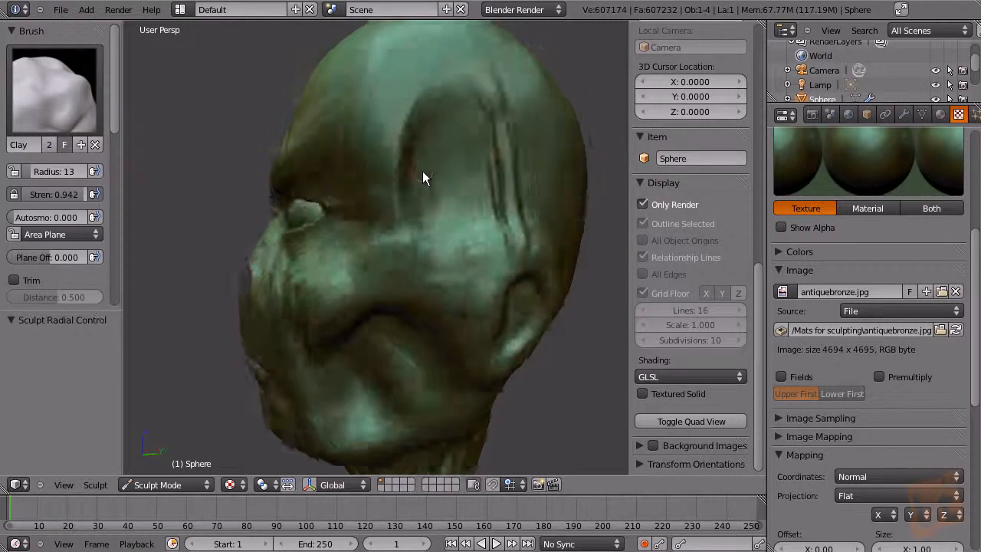
left_click_drag(426, 178, 439, 172)
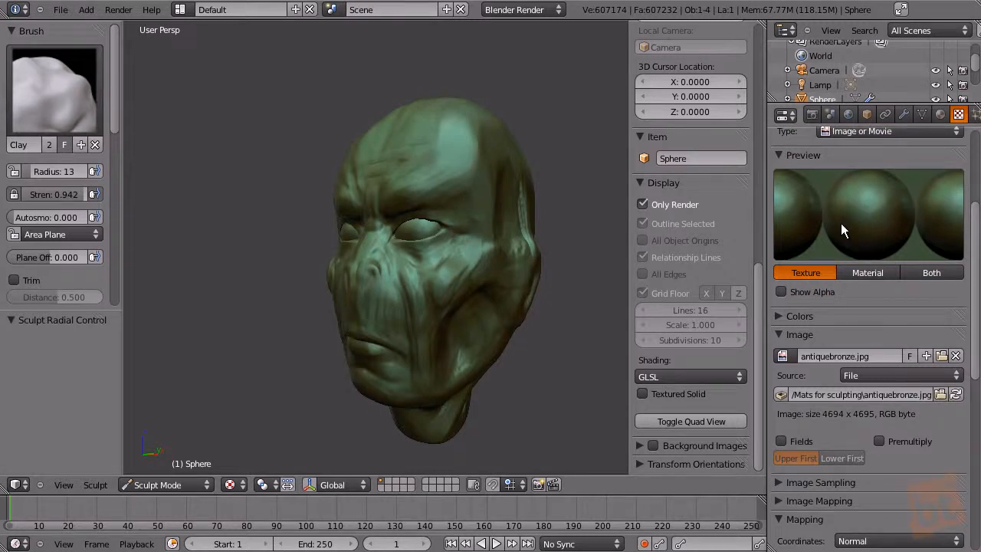
mouse_move(873, 222)
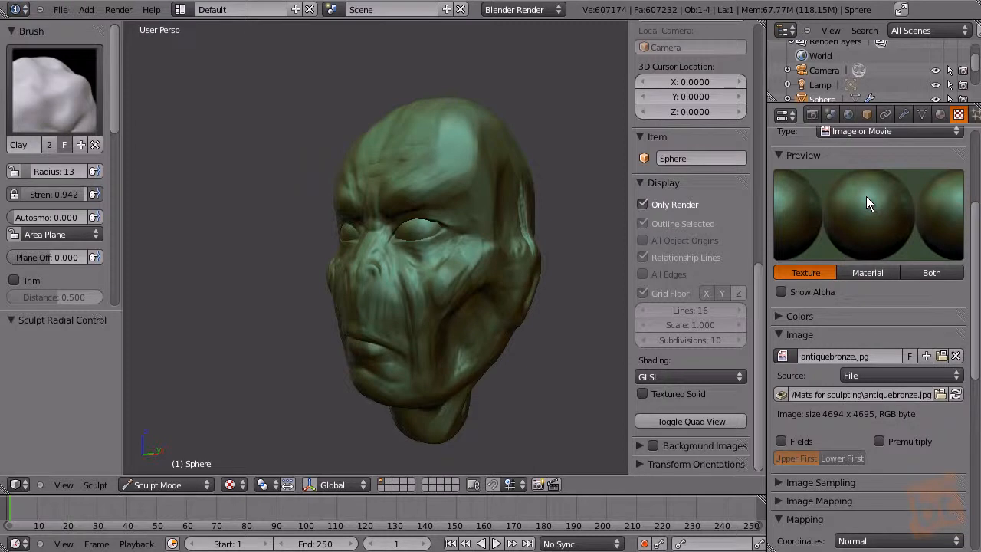
mouse_move(875, 208)
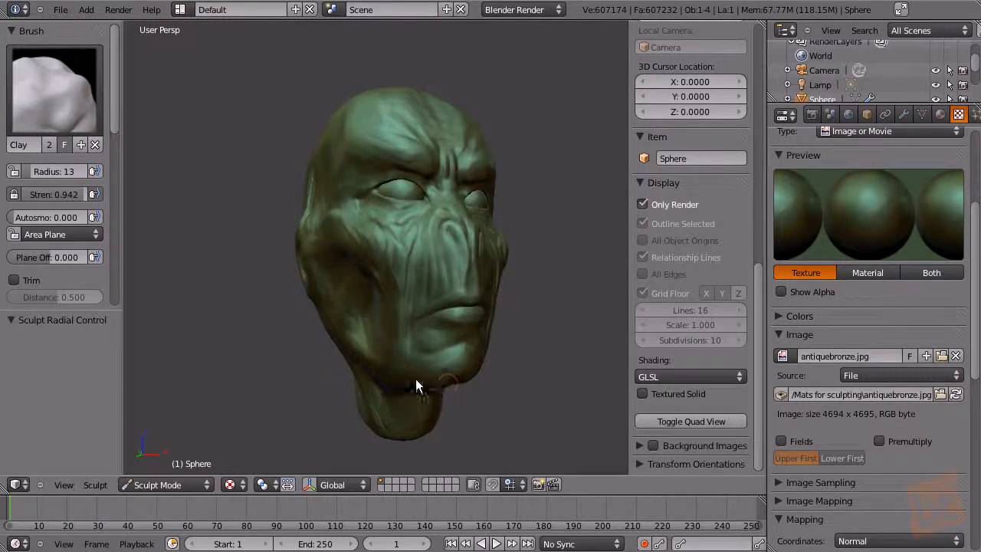
left_click_drag(417, 386, 429, 361)
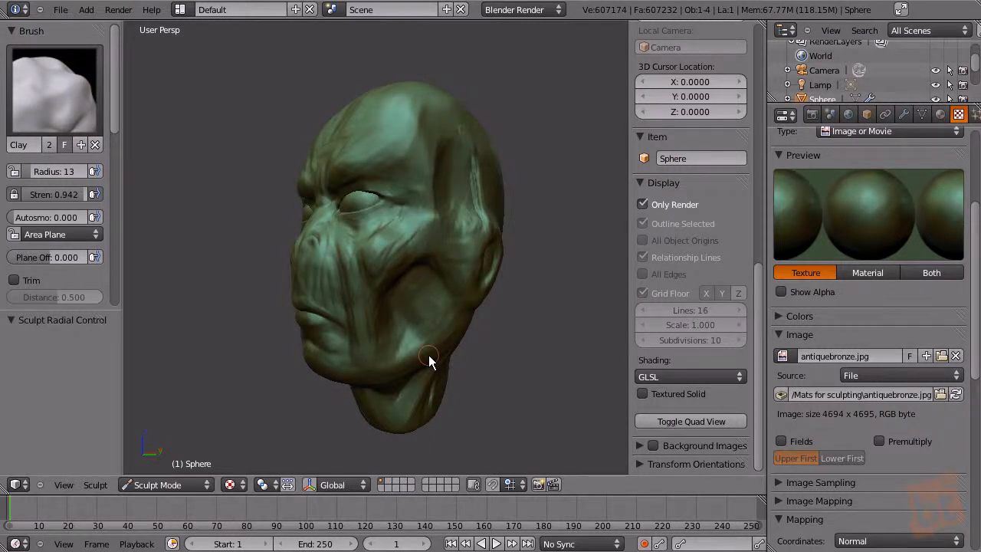
left_click_drag(429, 360, 521, 317)
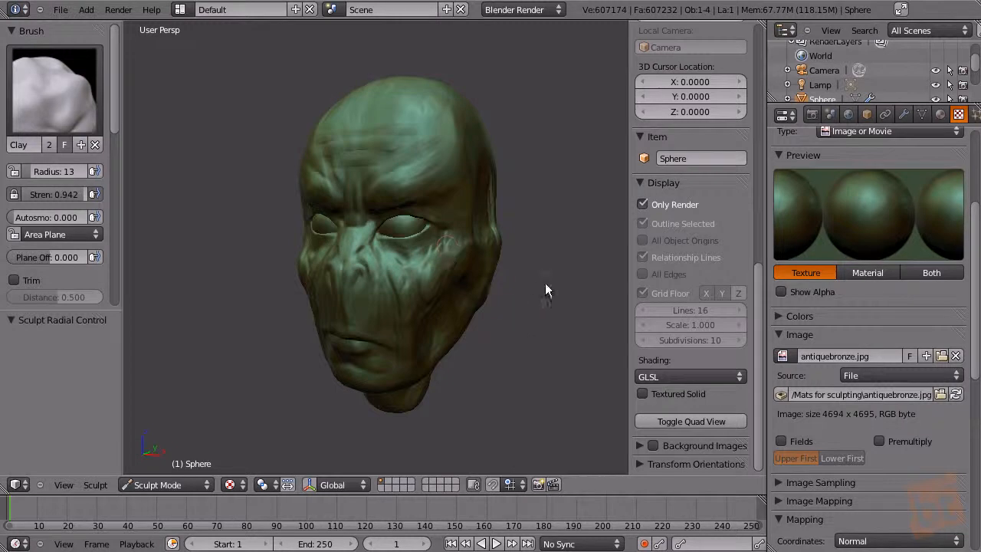
mouse_move(549, 334)
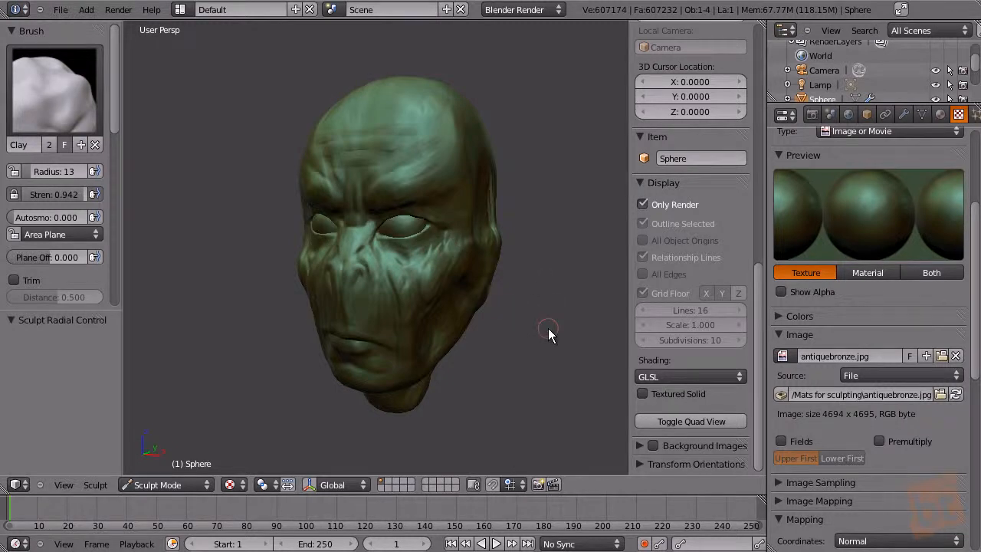
mouse_move(529, 359)
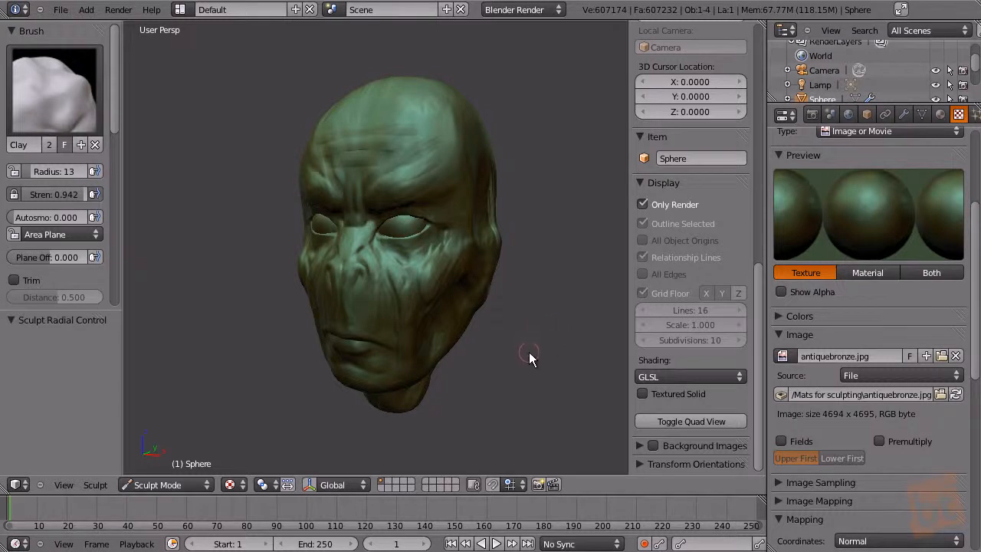